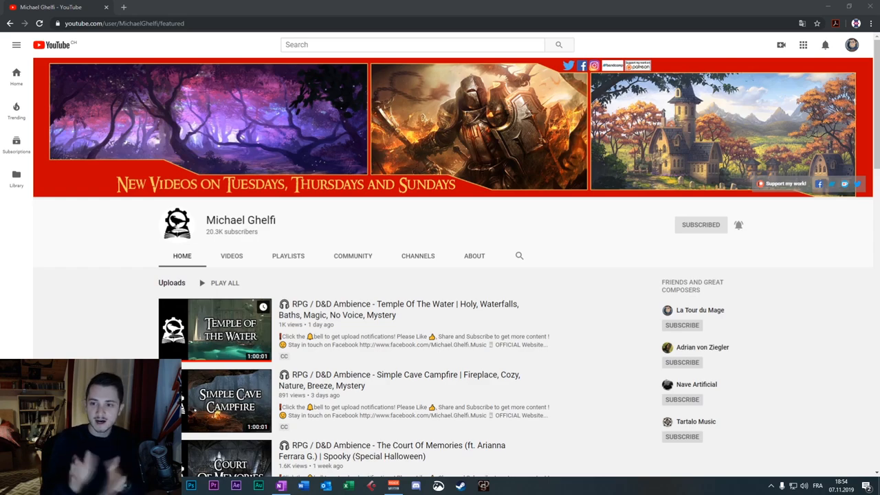
pyautogui.moveTo(174, 310)
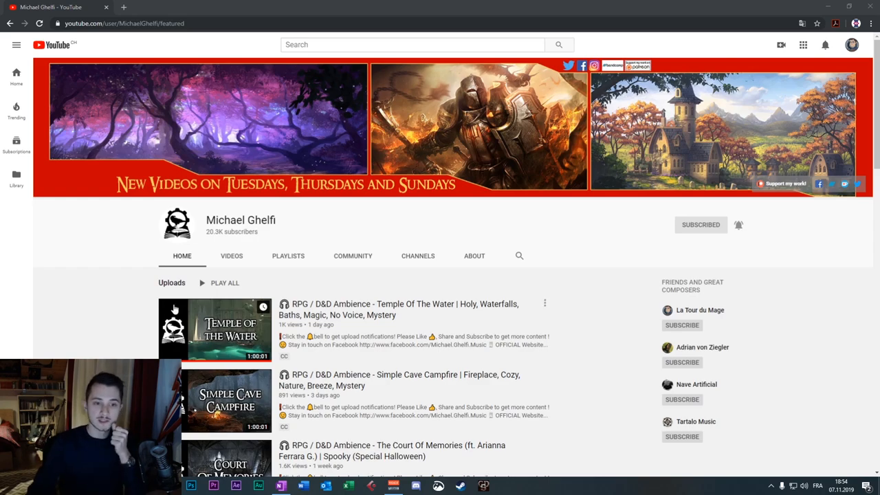
pyautogui.moveTo(856, 55)
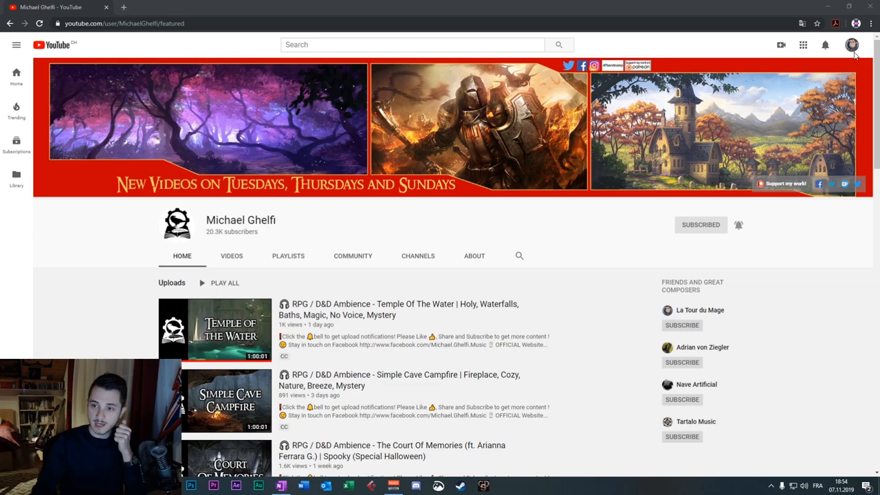
pyautogui.moveTo(702, 182)
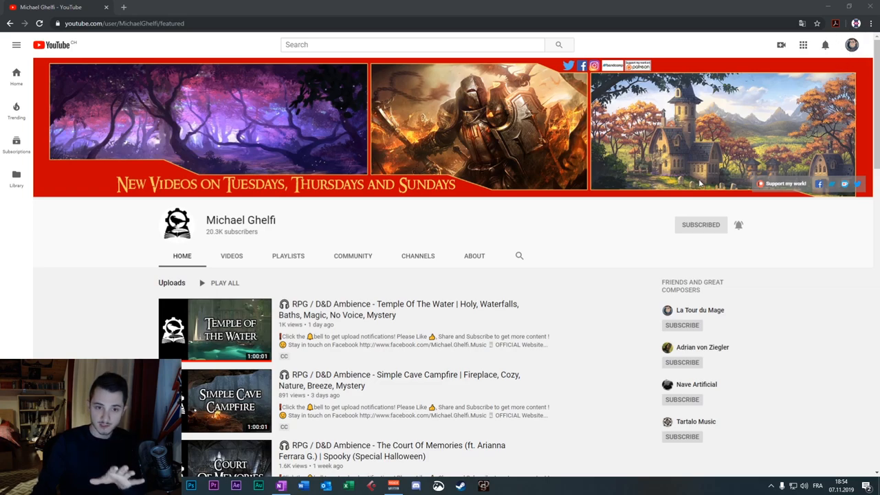
pyautogui.moveTo(610, 253)
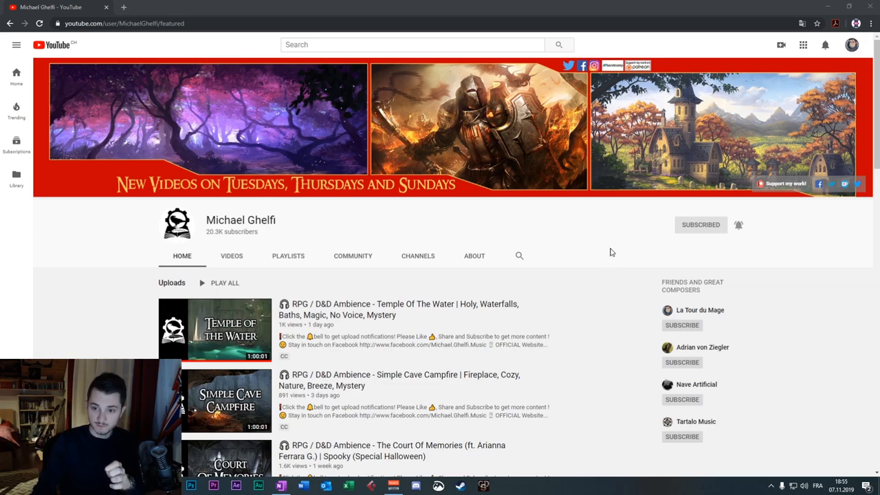
pyautogui.moveTo(658, 240)
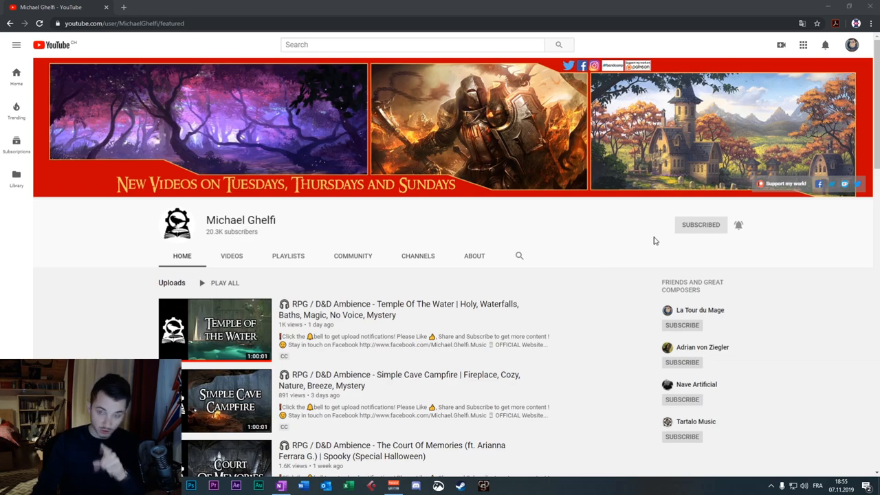
pyautogui.moveTo(727, 242)
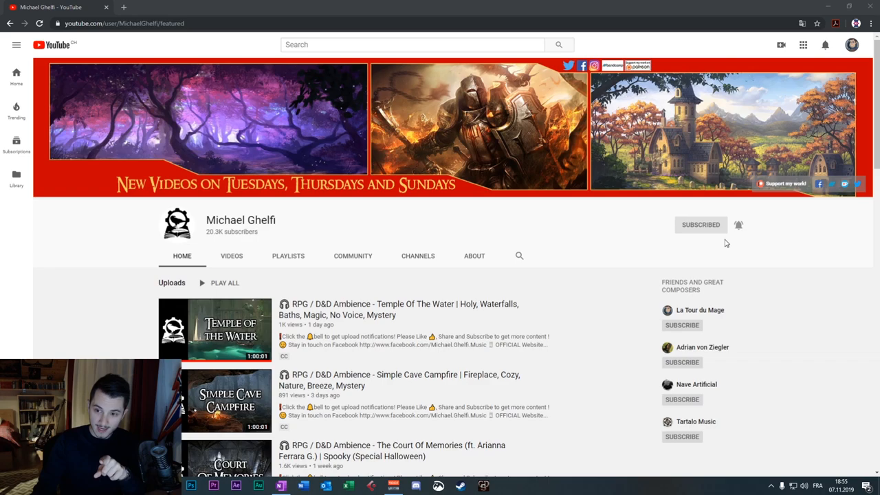
# Glance at the notification options, then scroll down to the RPG / D&D Ambiences shelf
pyautogui.click(738, 225)
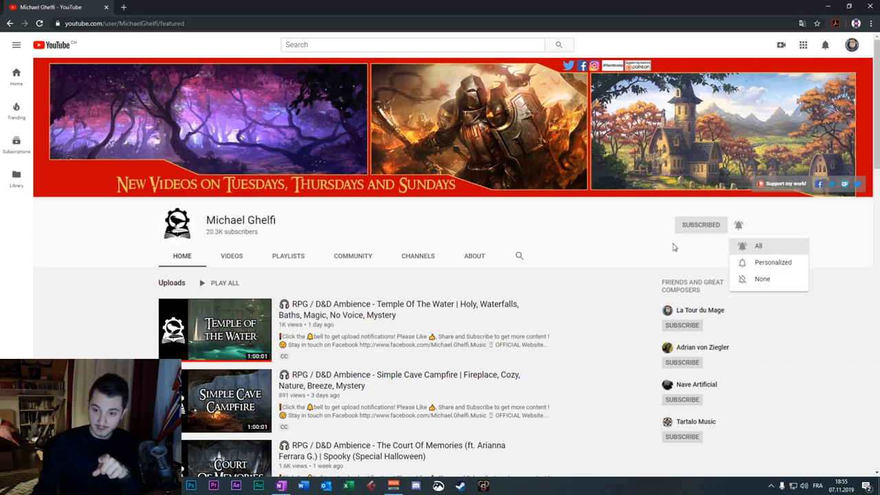
pyautogui.click(638, 239)
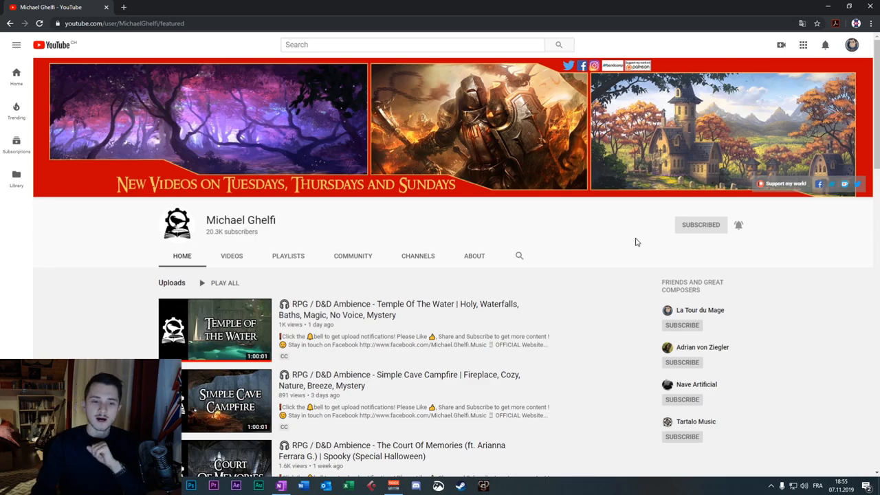
pyautogui.scroll(-3)
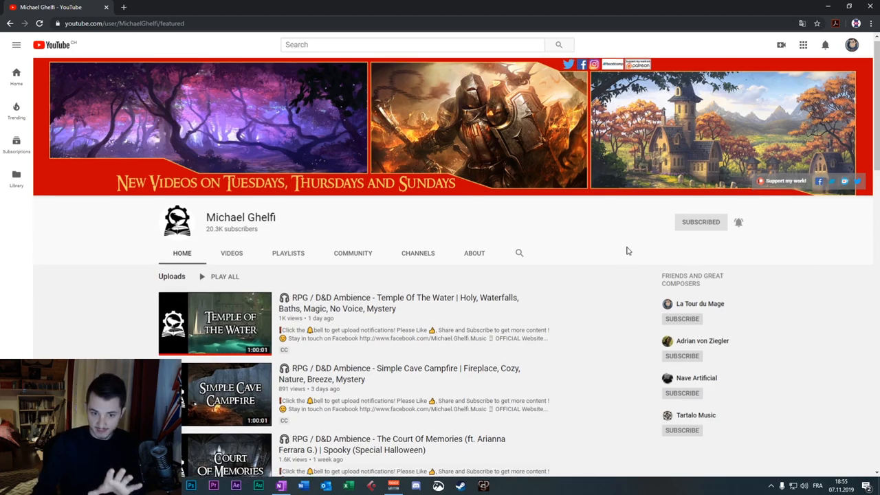
pyautogui.scroll(-3)
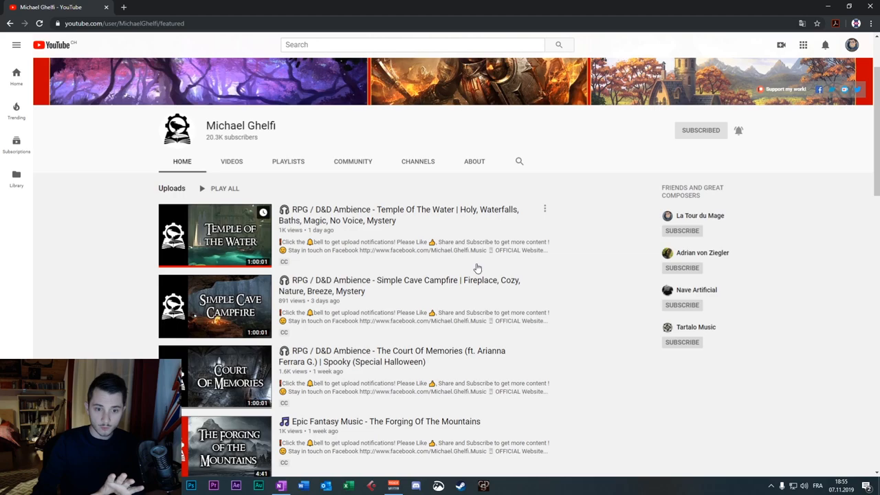
pyautogui.scroll(-3)
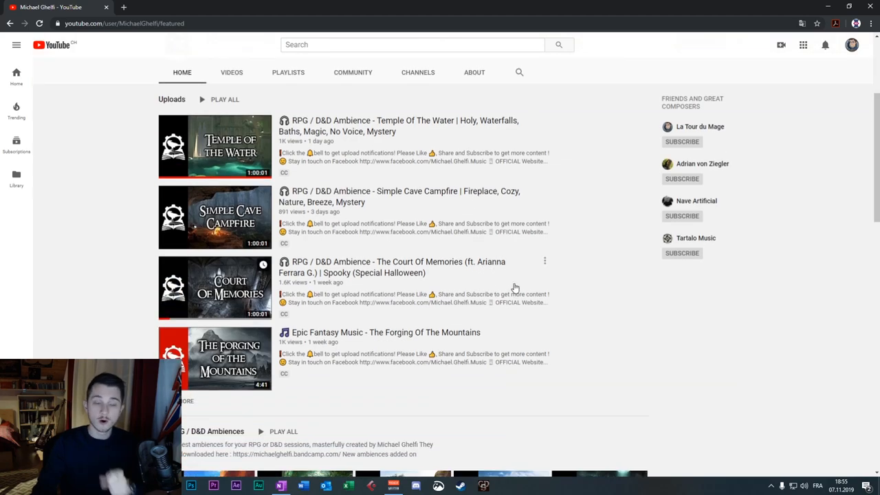
pyautogui.scroll(-3)
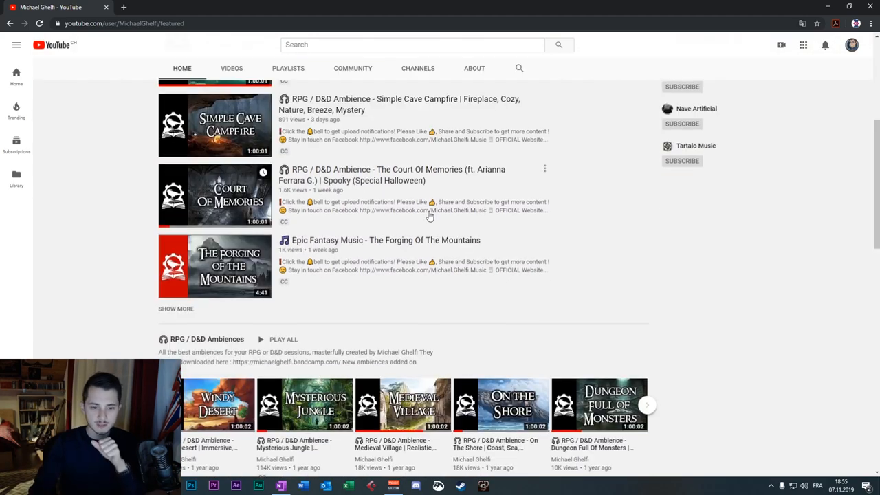
pyautogui.scroll(-3)
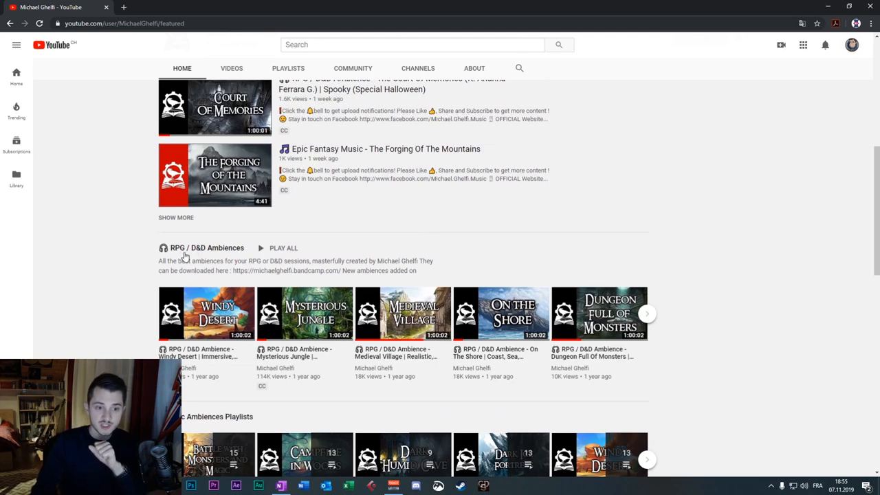
pyautogui.scroll(-3)
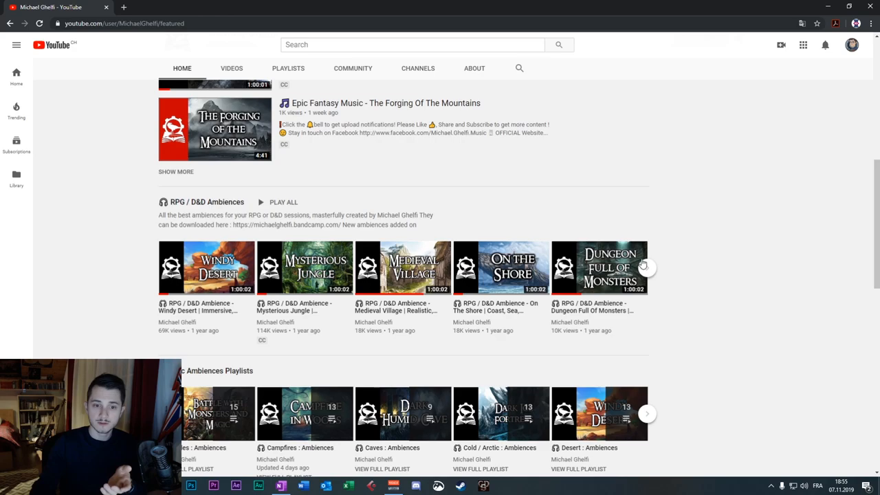
pyautogui.moveTo(311, 278)
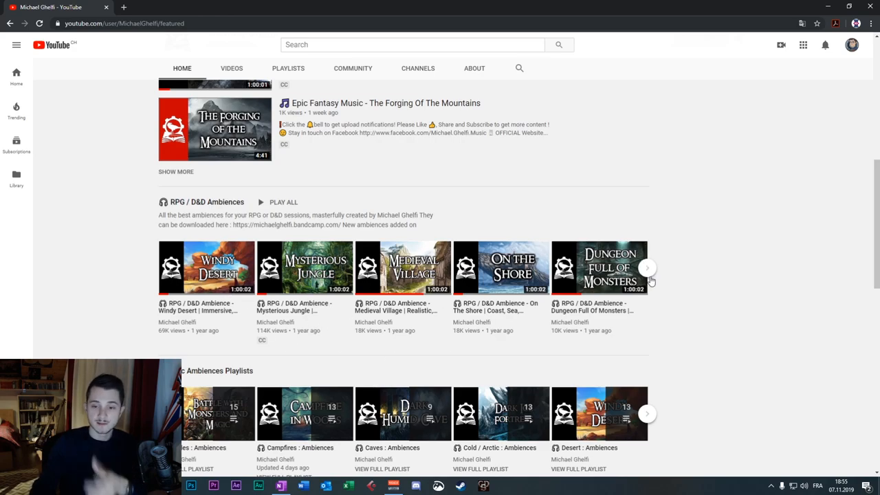
# Advance the RPG / D&D Ambiences carousel to Epic Savannah and scroll toward the shelves below
pyautogui.click(646, 268)
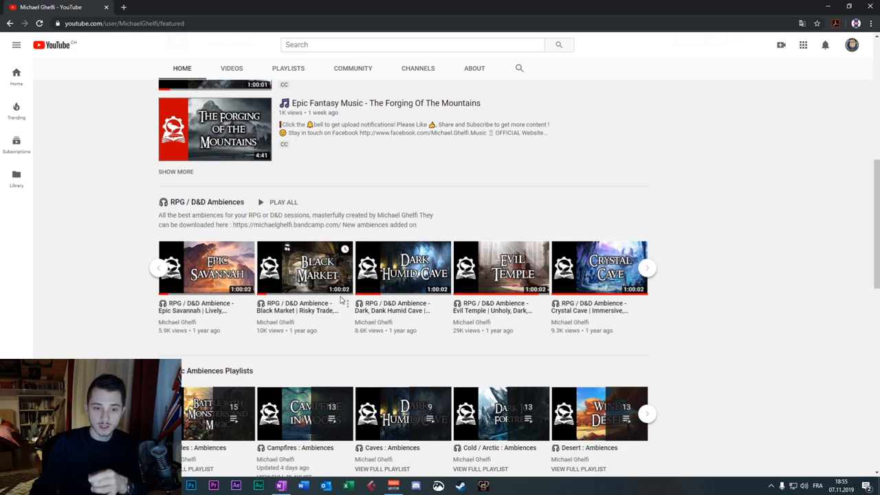
pyautogui.moveTo(624, 289)
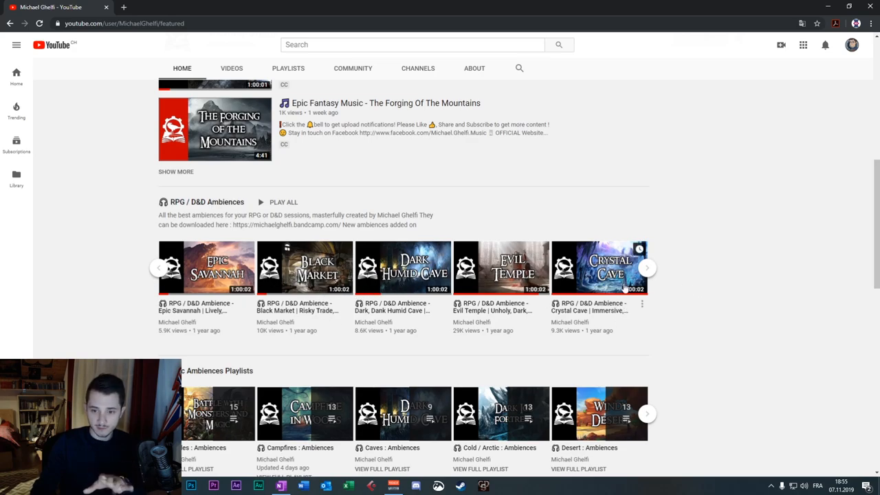
pyautogui.moveTo(657, 278)
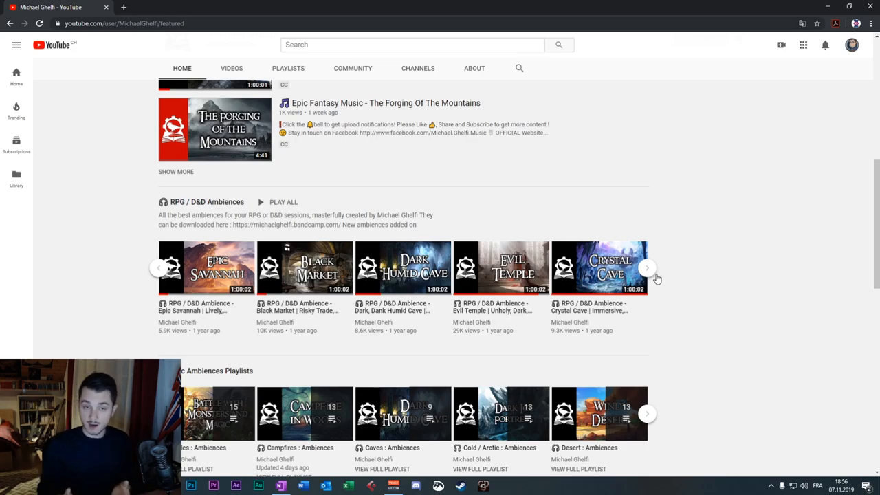
pyautogui.moveTo(248, 193)
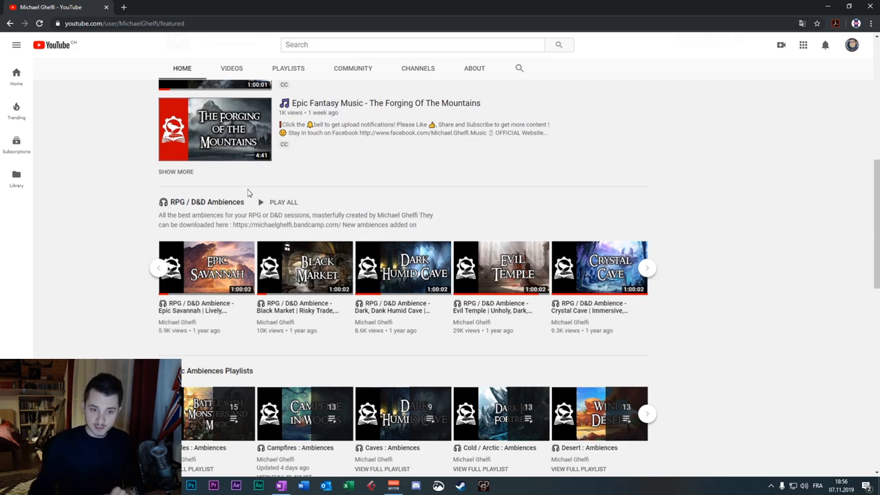
pyautogui.moveTo(472, 288)
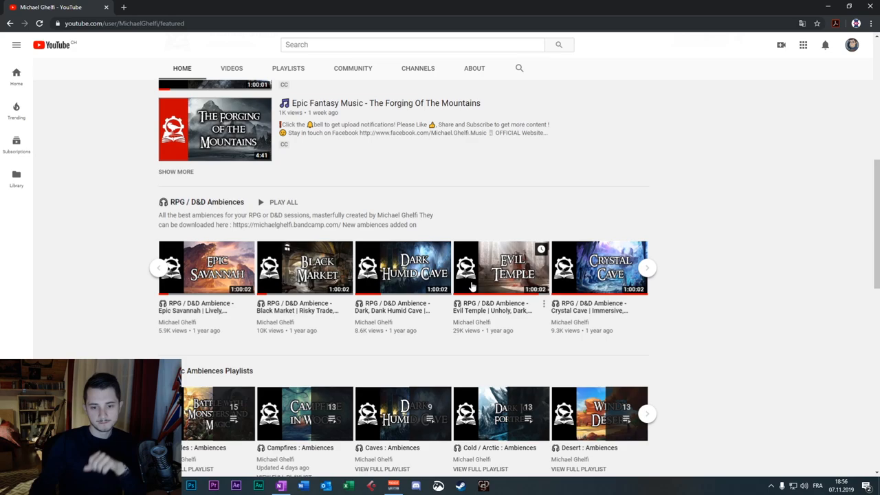
pyautogui.scroll(-3)
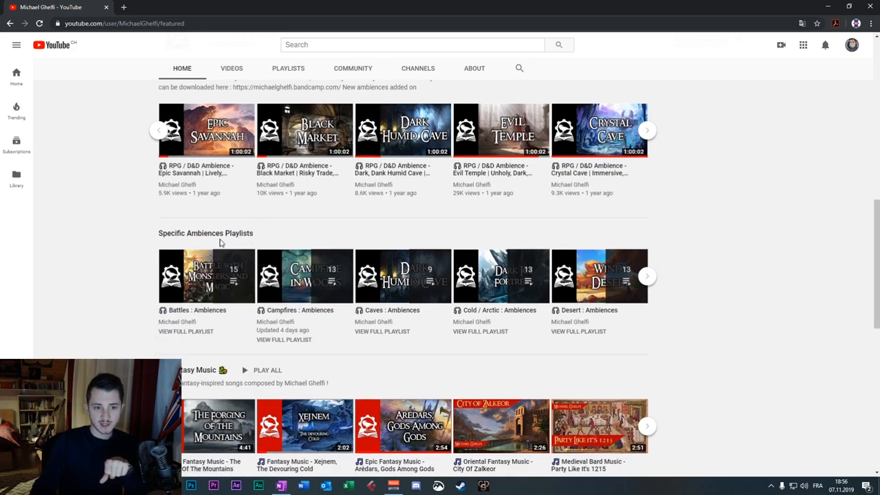
pyautogui.moveTo(645, 280)
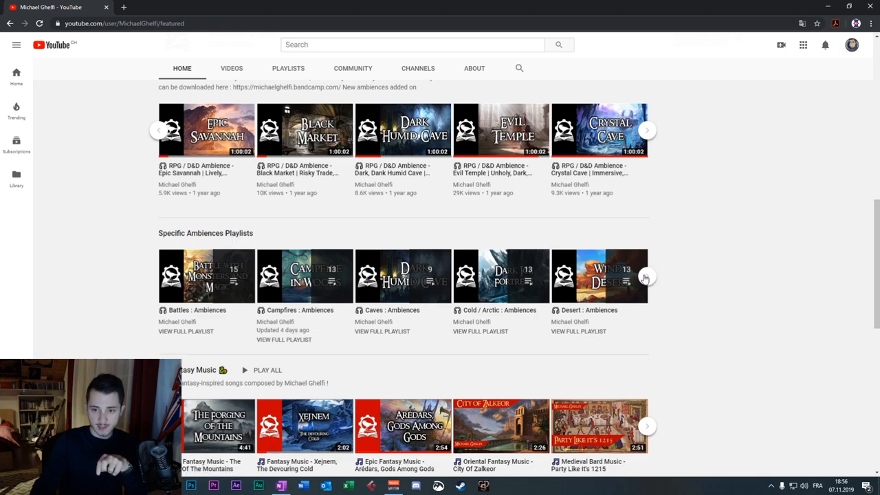
# Open the full Specific Ambiences Playlists page and scroll through its playlists from Battles to Wetlands
pyautogui.click(288, 67)
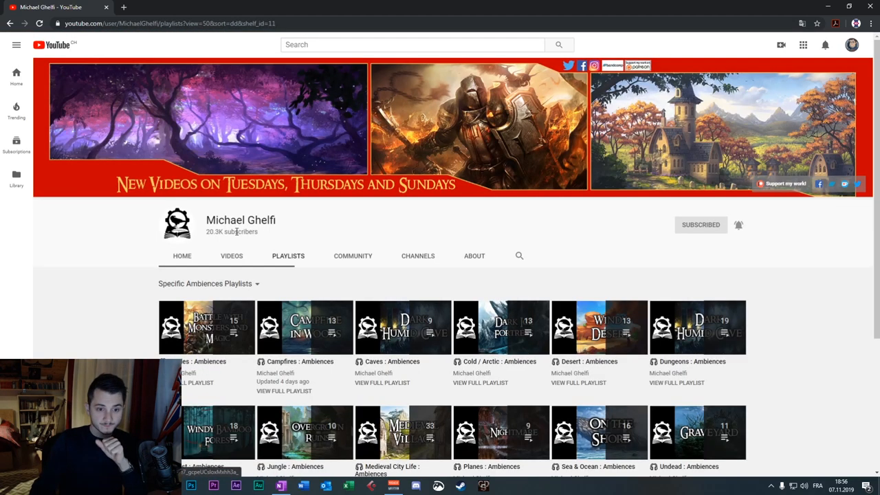
pyautogui.scroll(-3)
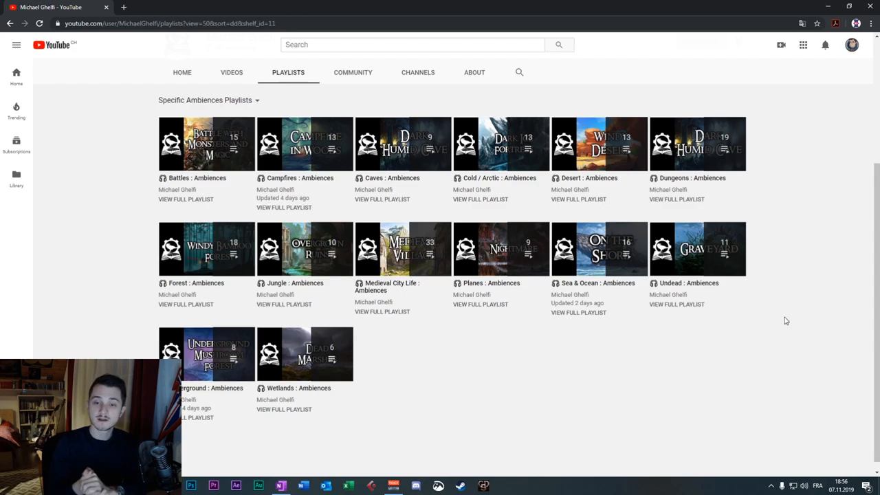
pyautogui.scroll(3)
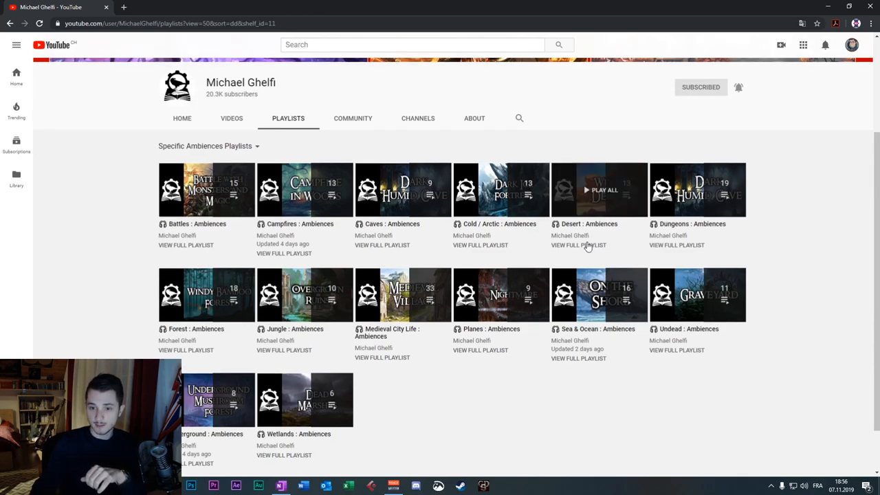
pyautogui.moveTo(619, 220)
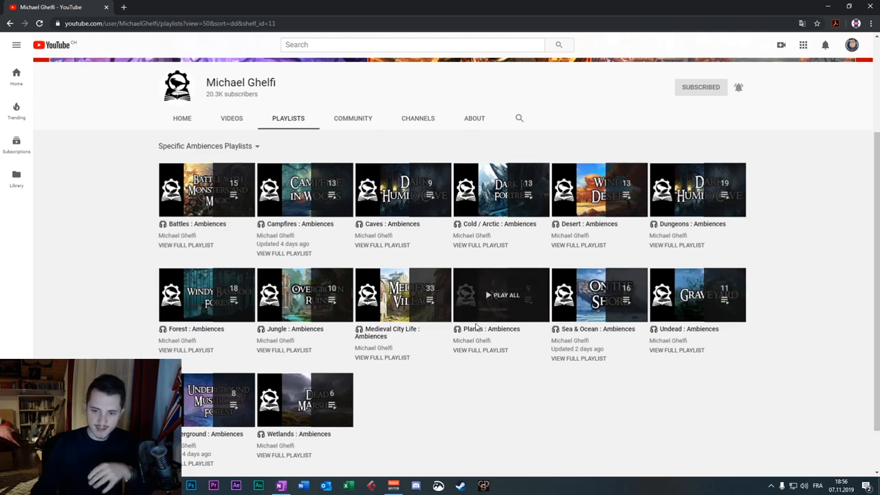
pyautogui.moveTo(492, 328)
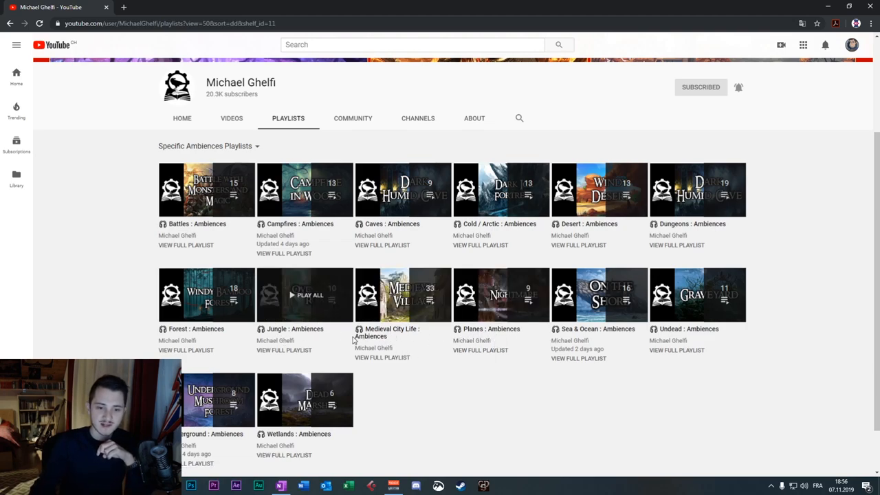
pyautogui.moveTo(496, 367)
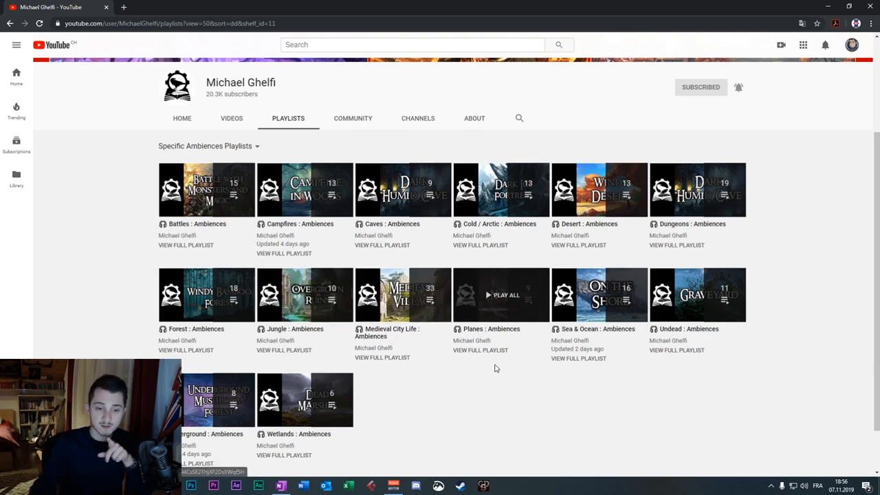
pyautogui.moveTo(206, 294)
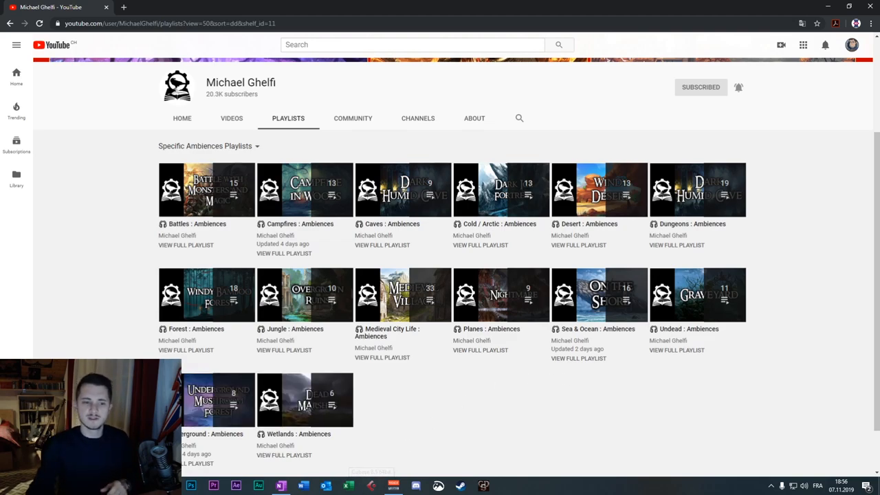
pyautogui.moveTo(206, 295)
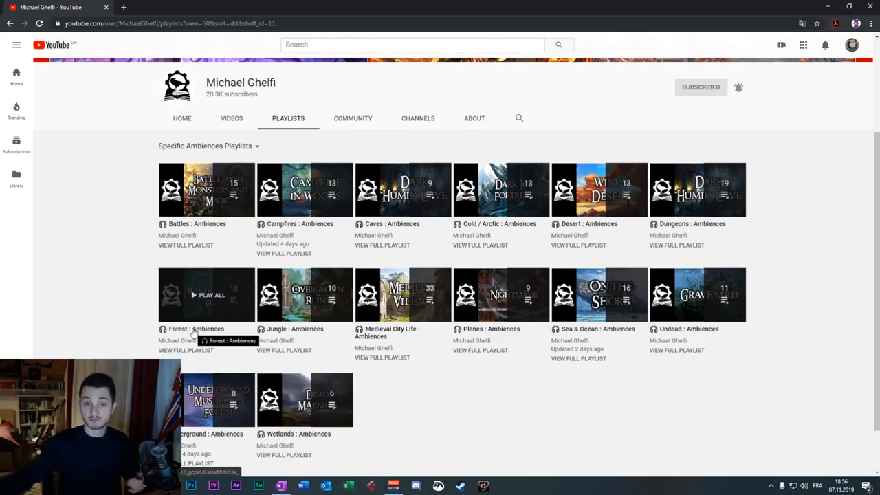
pyautogui.moveTo(280, 307)
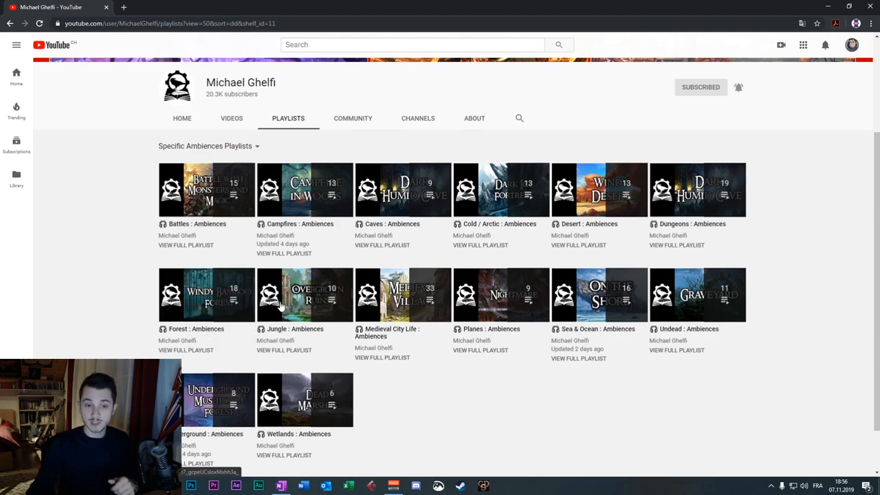
pyautogui.moveTo(207, 294)
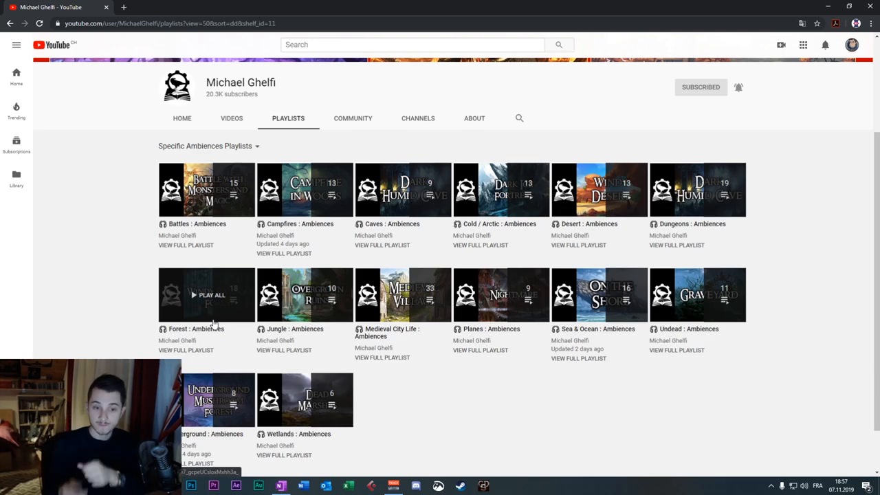
pyautogui.moveTo(471, 383)
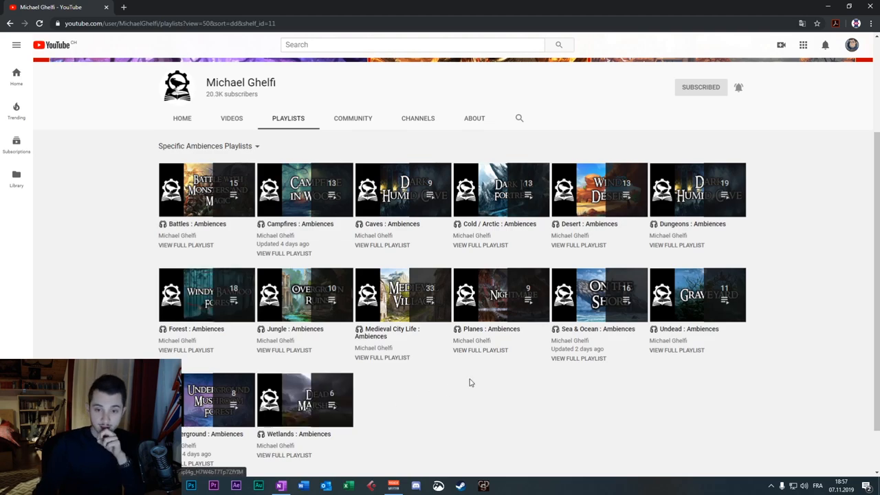
pyautogui.moveTo(790, 325)
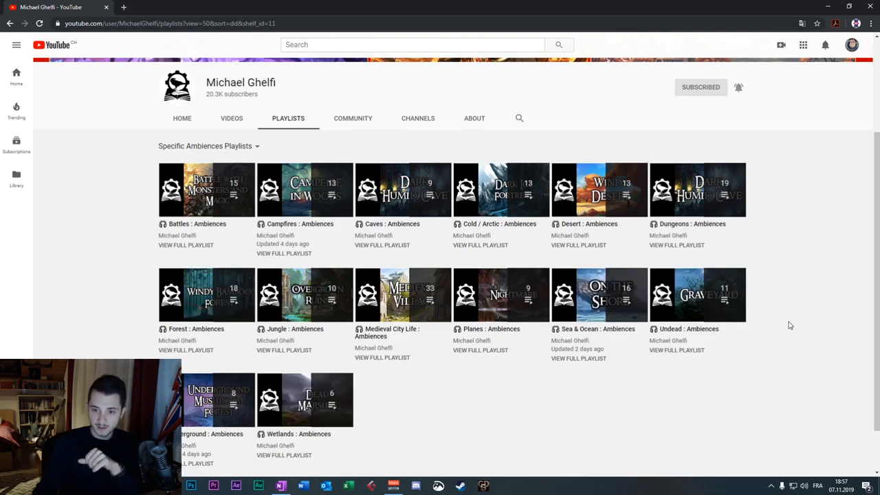
pyautogui.moveTo(704, 379)
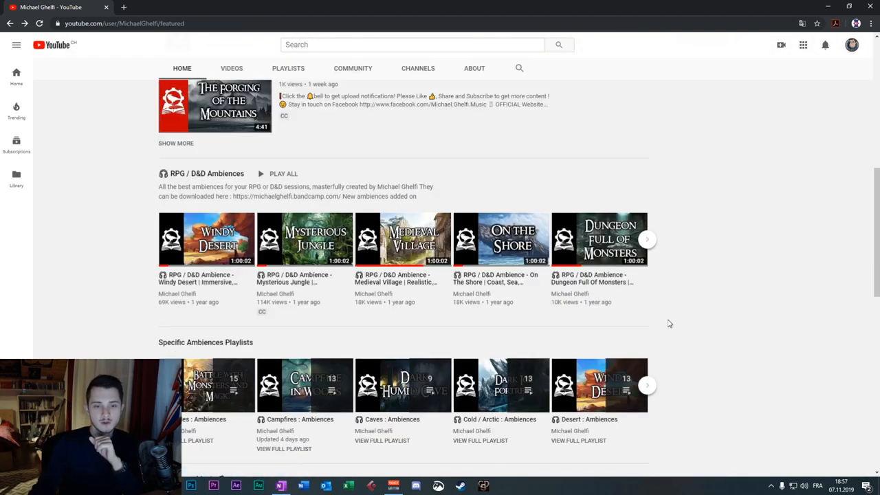
# Scroll down to the Fantasy Music row and reveal more of its videos
pyautogui.scroll(-3)
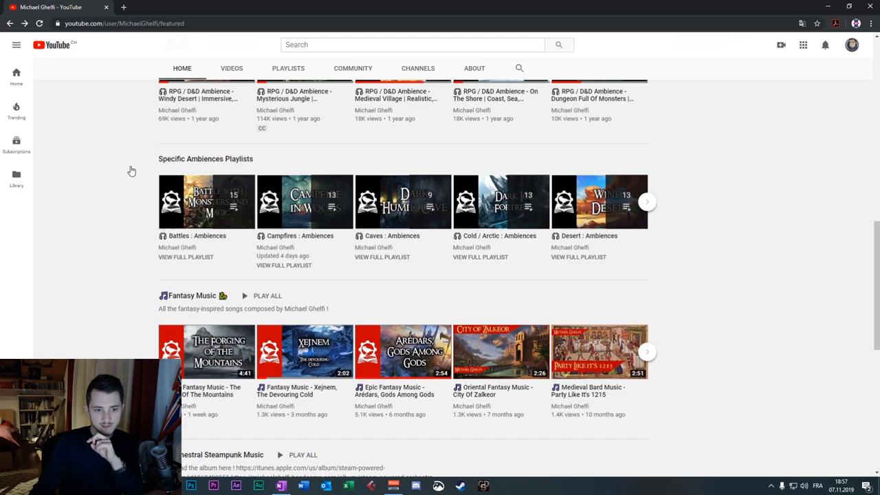
pyautogui.scroll(-3)
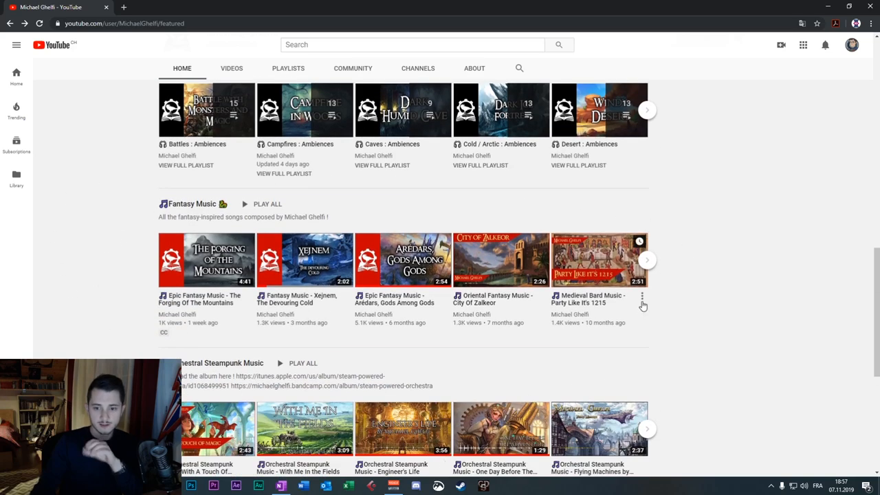
pyautogui.scroll(-3)
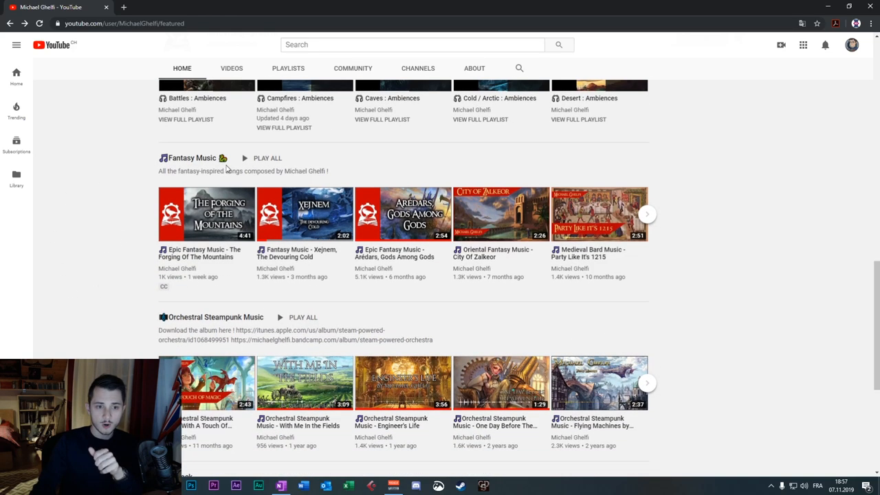
pyautogui.moveTo(618, 263)
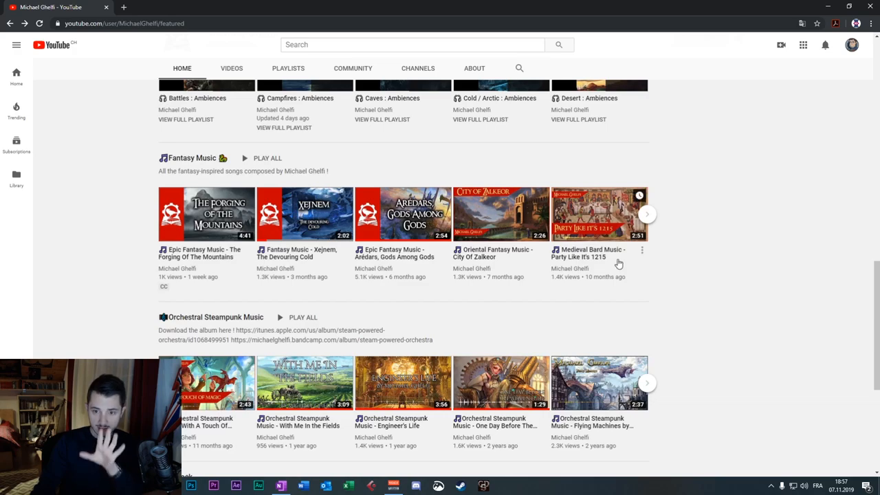
pyautogui.click(647, 214)
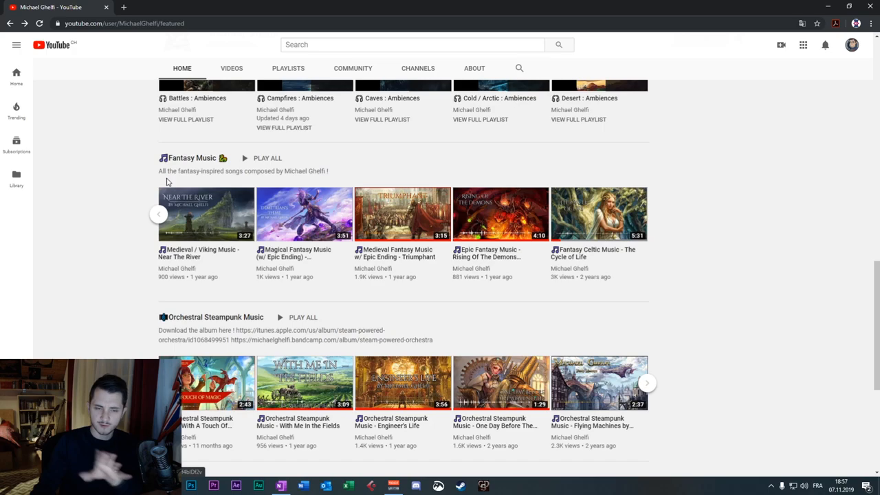
# Reveal more playlists in the Other playlists row, then scroll back up
pyautogui.scroll(-3)
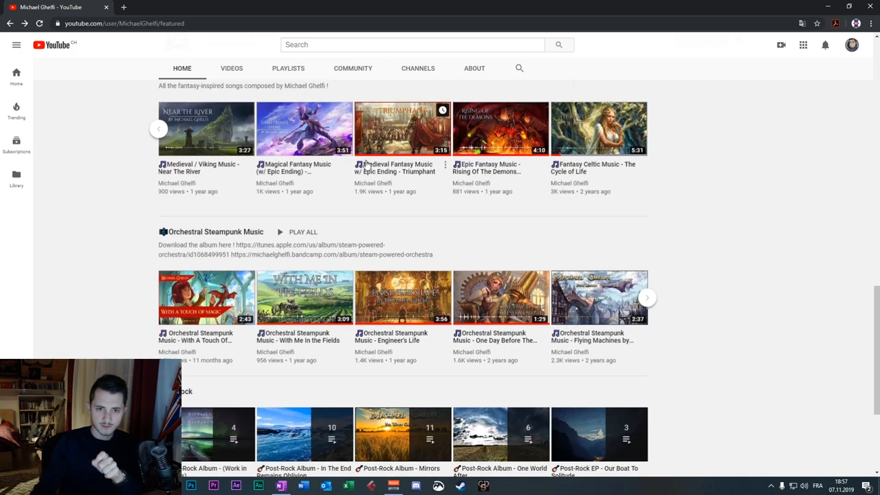
pyautogui.scroll(-3)
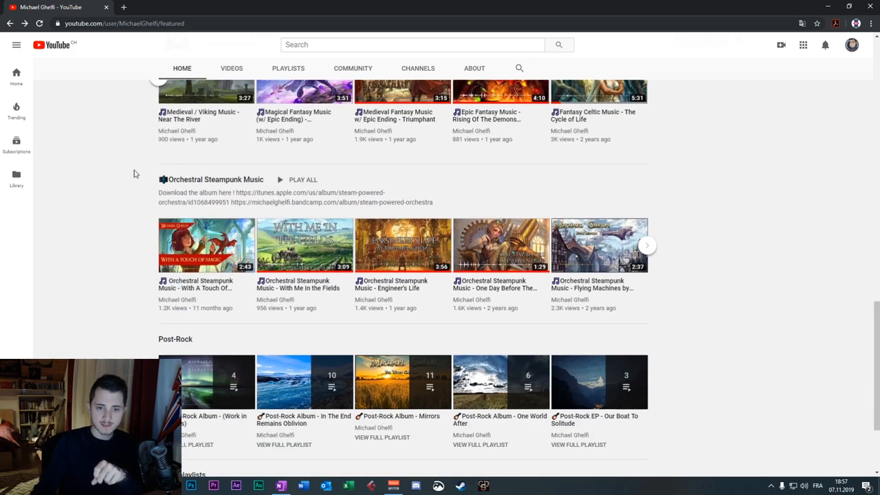
pyautogui.scroll(-3)
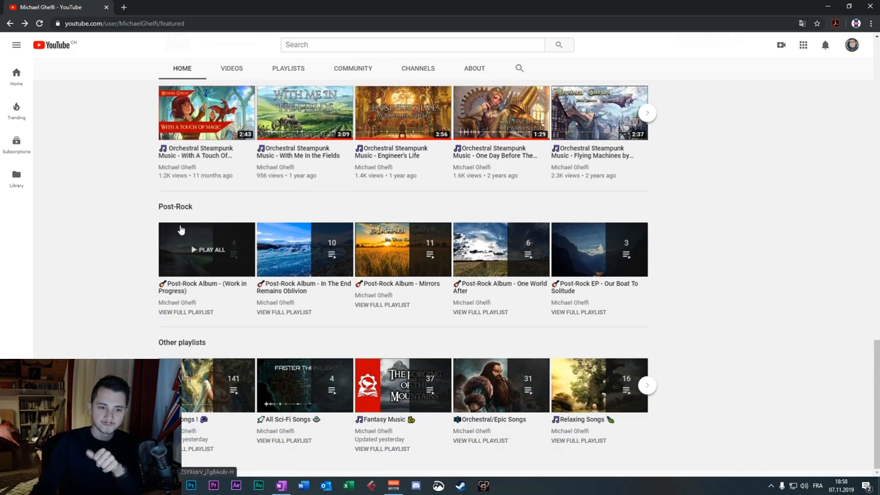
pyautogui.moveTo(310, 198)
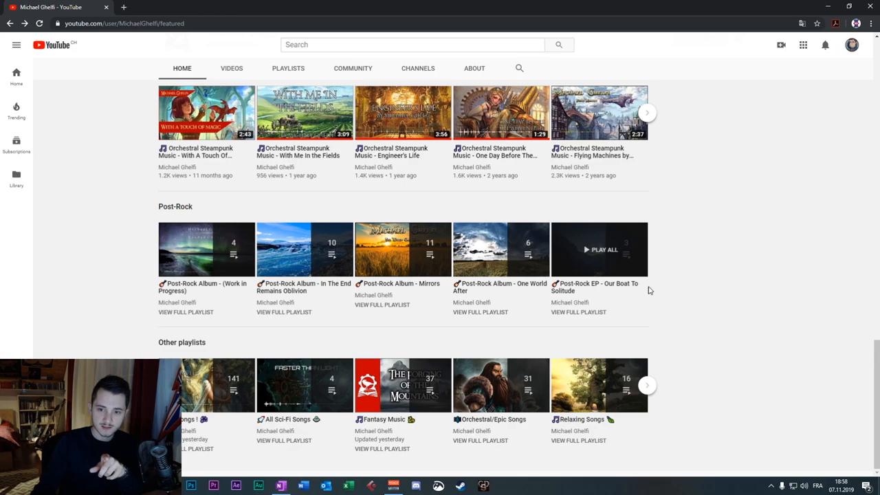
pyautogui.moveTo(649, 290)
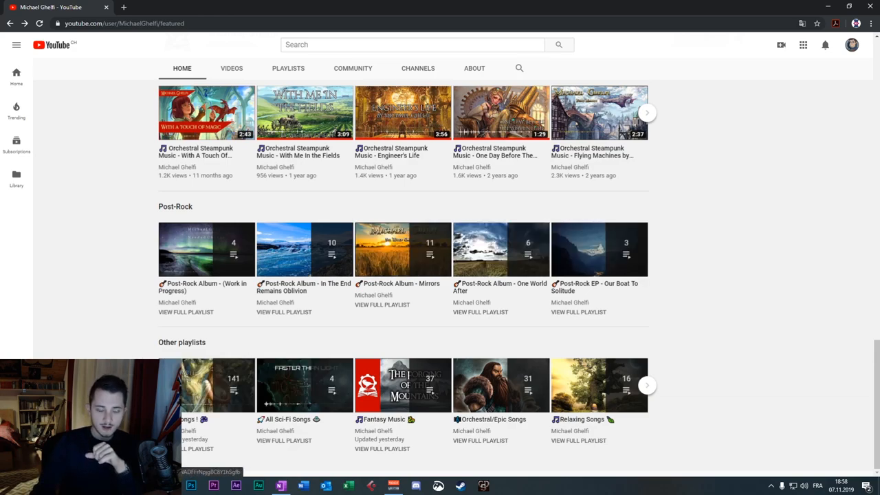
pyautogui.moveTo(217, 385)
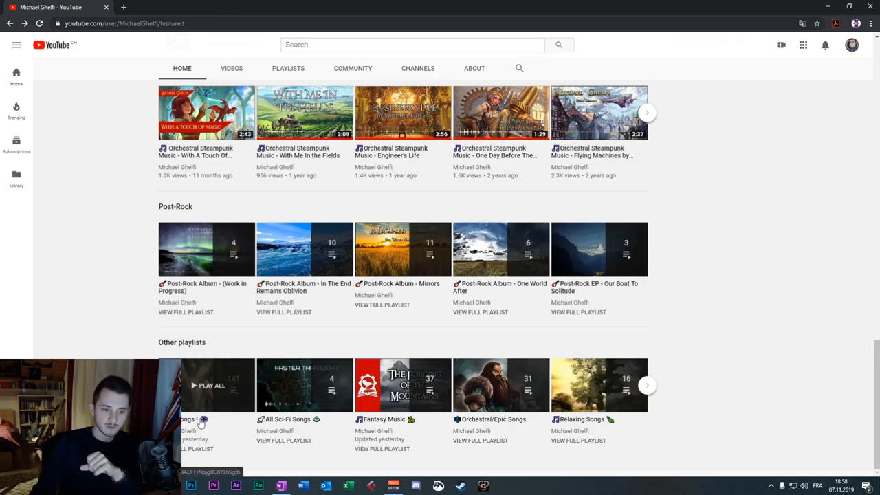
pyautogui.moveTo(233, 387)
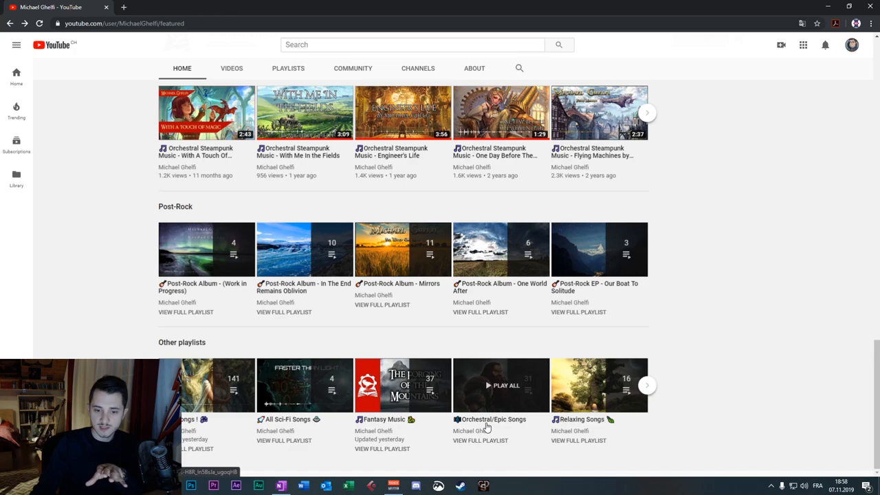
pyautogui.moveTo(502, 420)
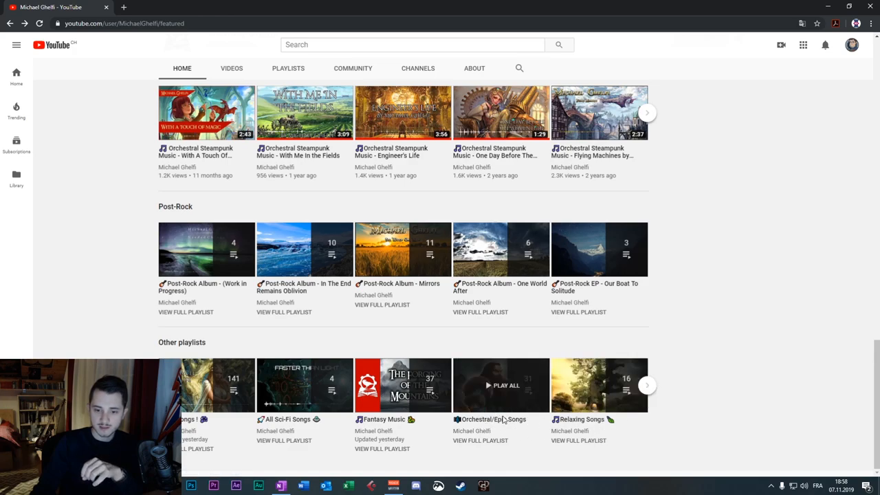
pyautogui.click(645, 385)
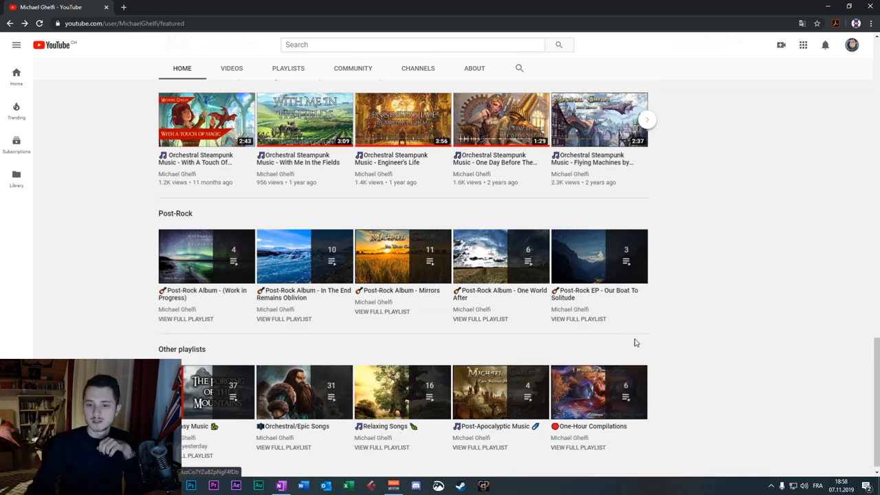
pyautogui.scroll(3)
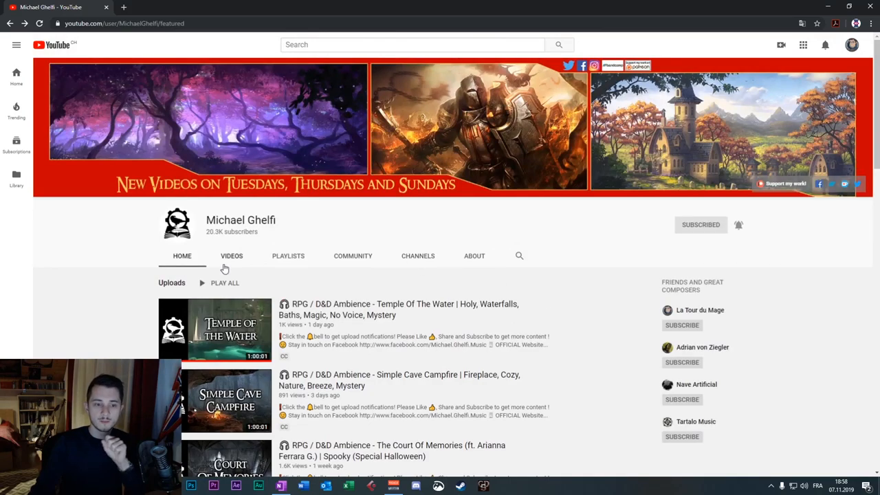
# Browse the channel's uploaded videos, then switch to its playlists
pyautogui.click(232, 256)
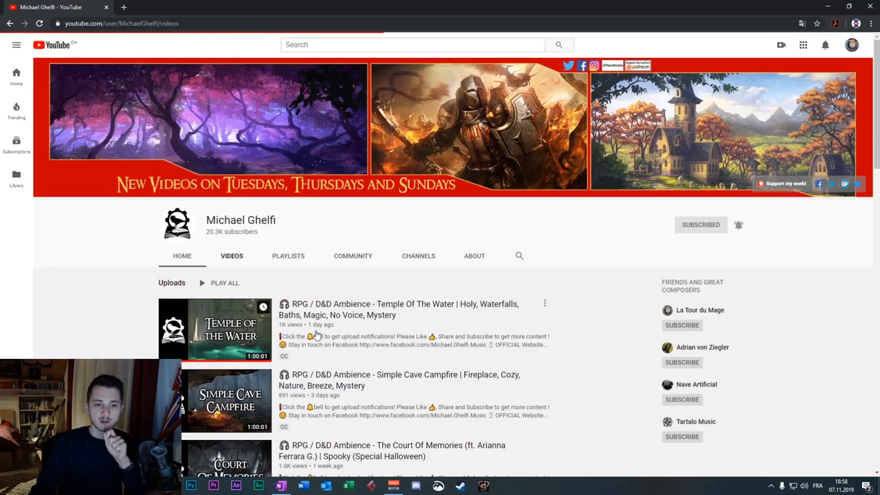
pyautogui.scroll(-3)
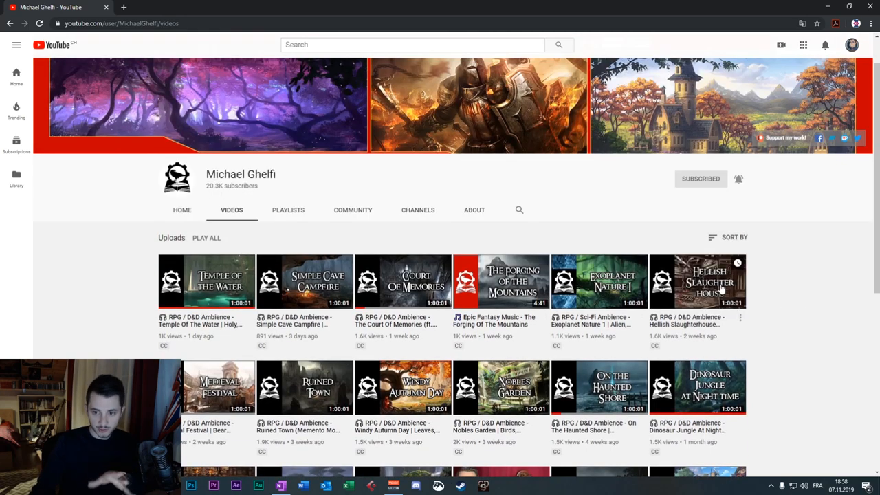
pyautogui.scroll(-3)
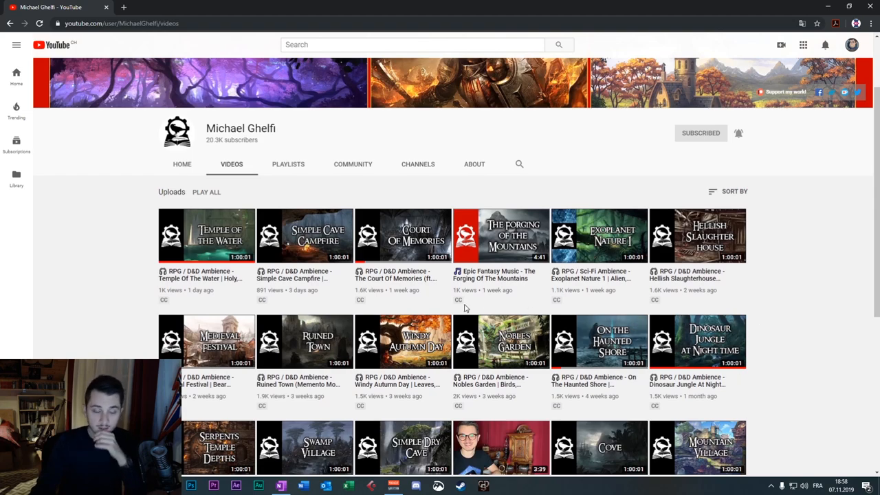
pyautogui.moveTo(654, 315)
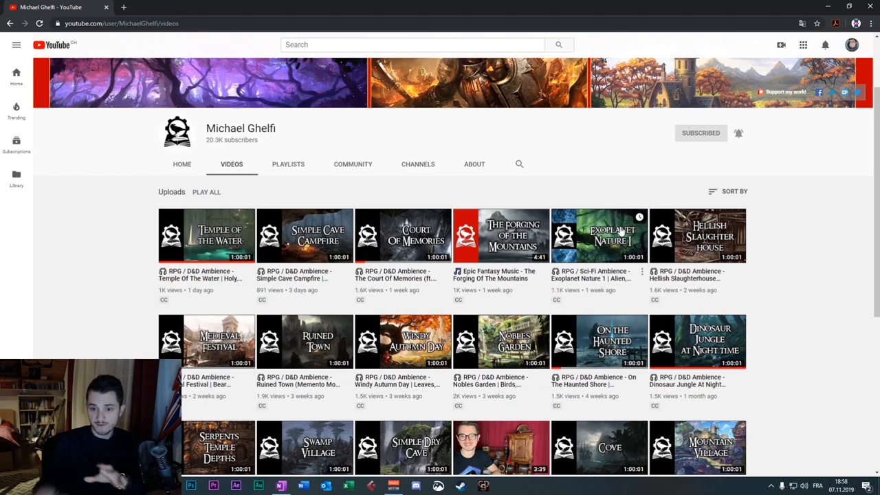
pyautogui.moveTo(273, 211)
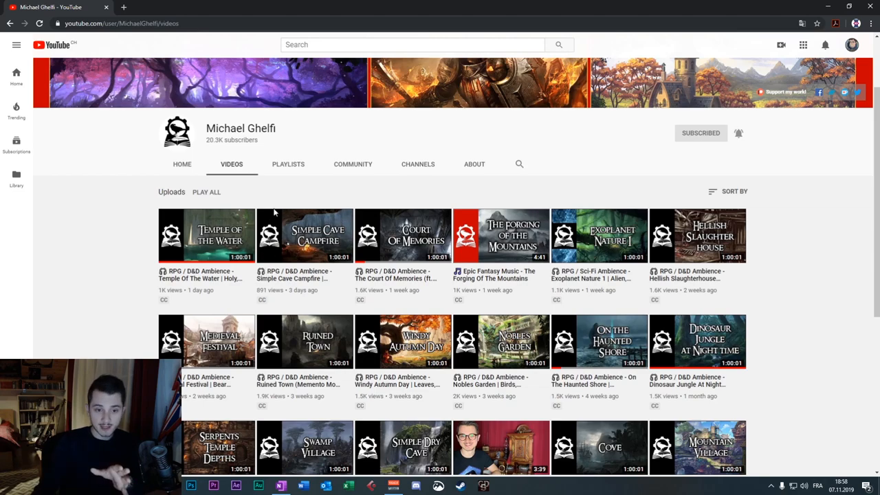
pyautogui.moveTo(282, 242)
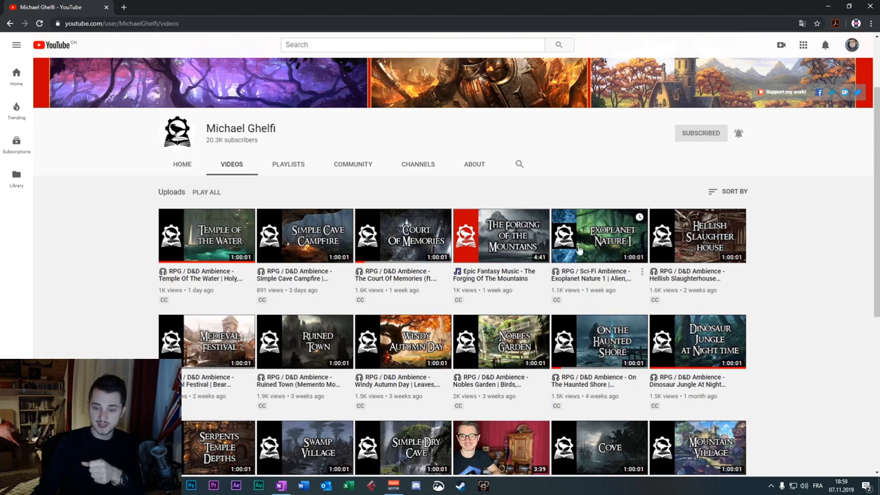
pyautogui.moveTo(579, 289)
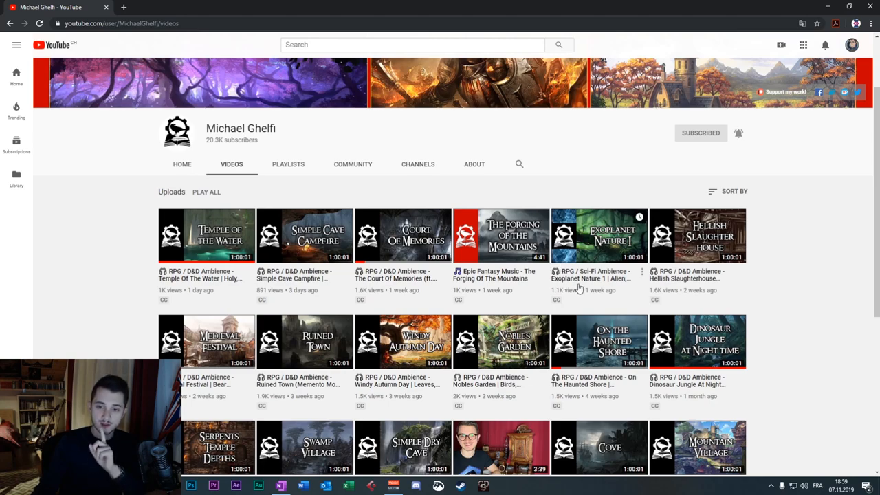
pyautogui.scroll(-3)
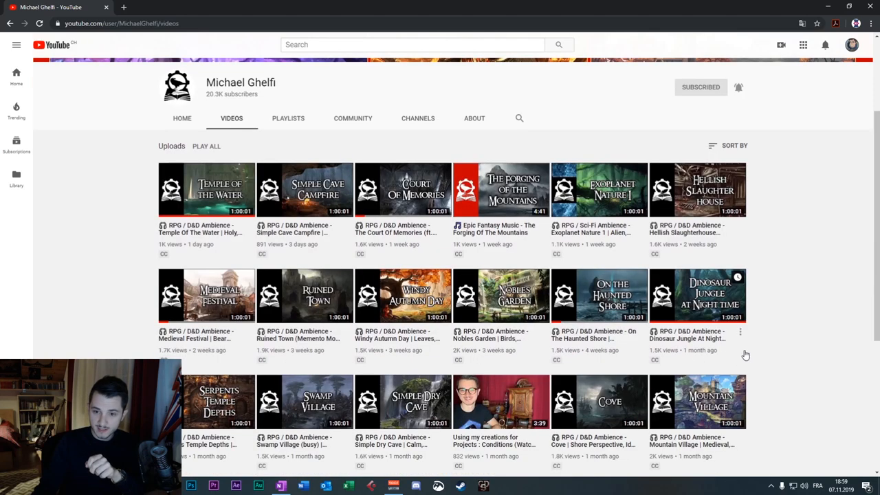
pyautogui.moveTo(609, 234)
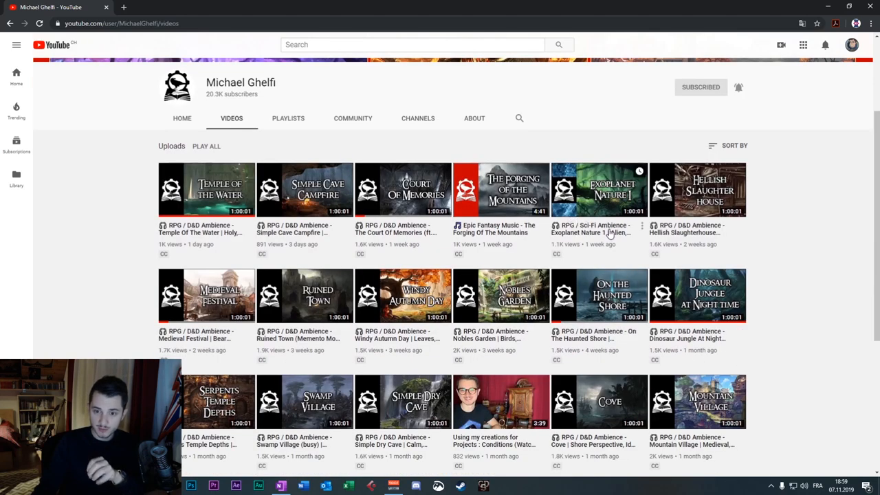
pyautogui.moveTo(605, 232)
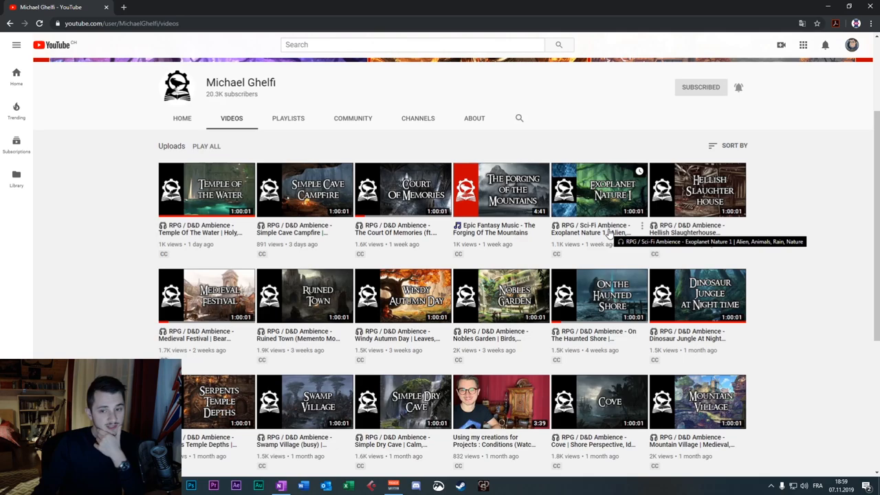
pyautogui.scroll(3)
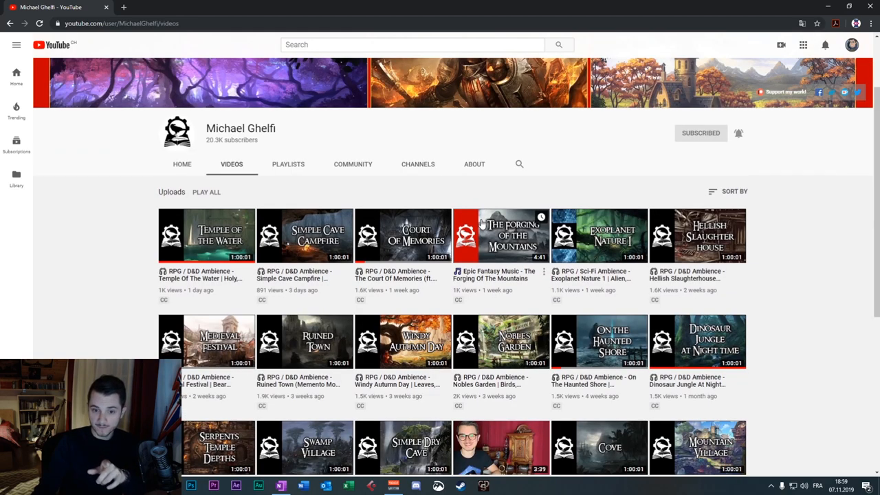
pyautogui.moveTo(471, 269)
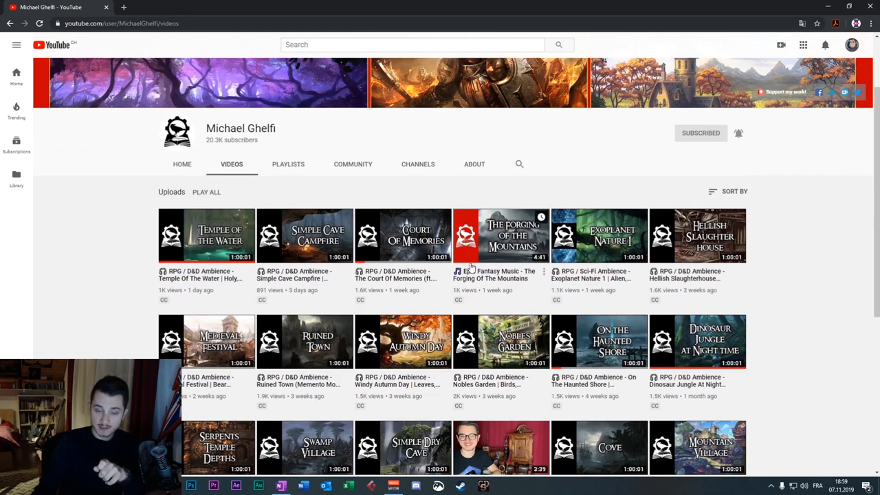
pyautogui.scroll(-3)
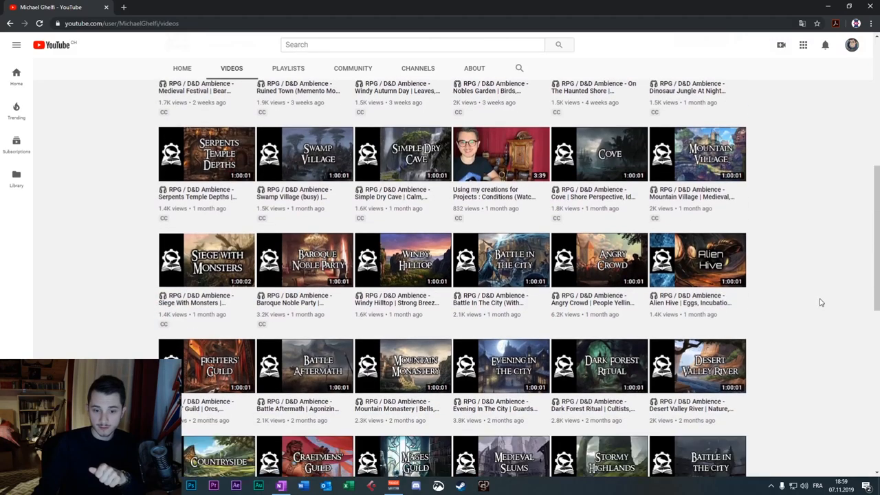
pyautogui.scroll(-3)
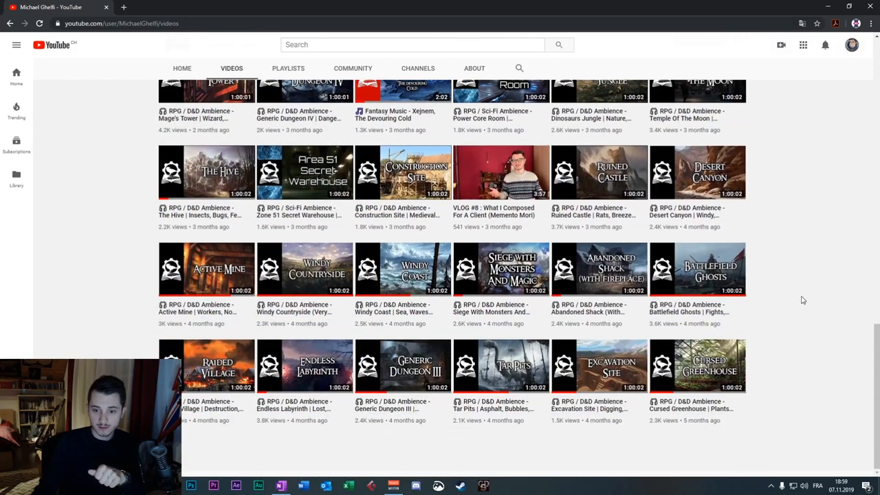
pyautogui.scroll(-3)
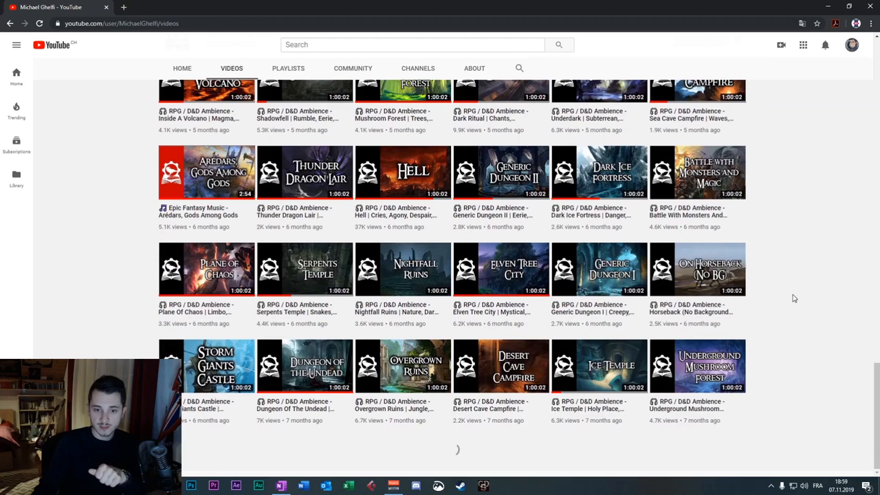
pyautogui.scroll(-3)
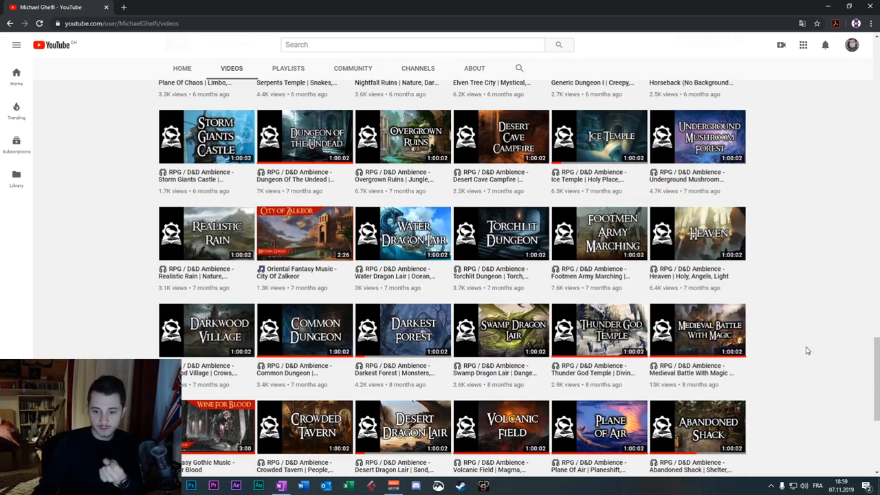
pyautogui.click(288, 256)
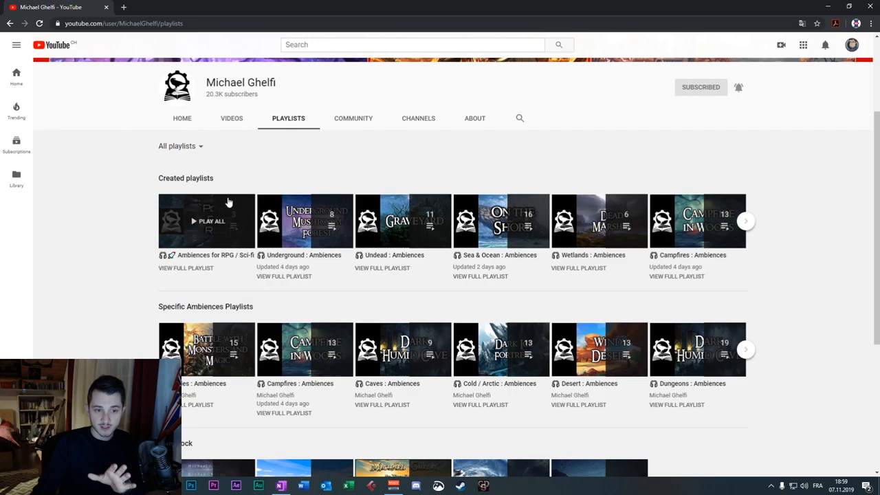
# Scroll the created playlists and open the RPG / D&D Ambiences playlist
pyautogui.scroll(3)
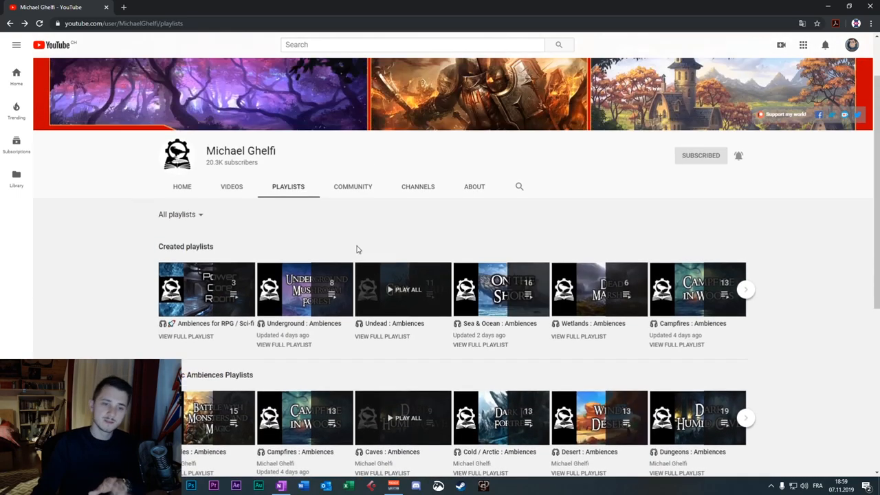
pyautogui.scroll(-3)
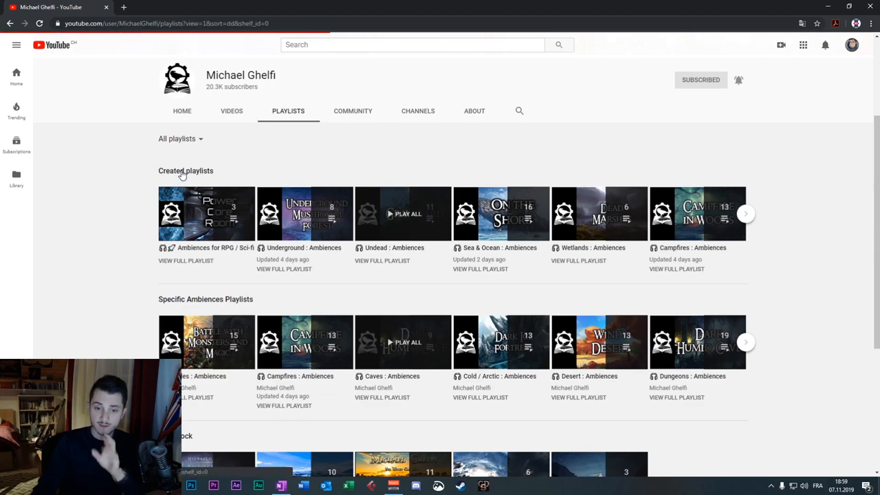
pyautogui.scroll(-3)
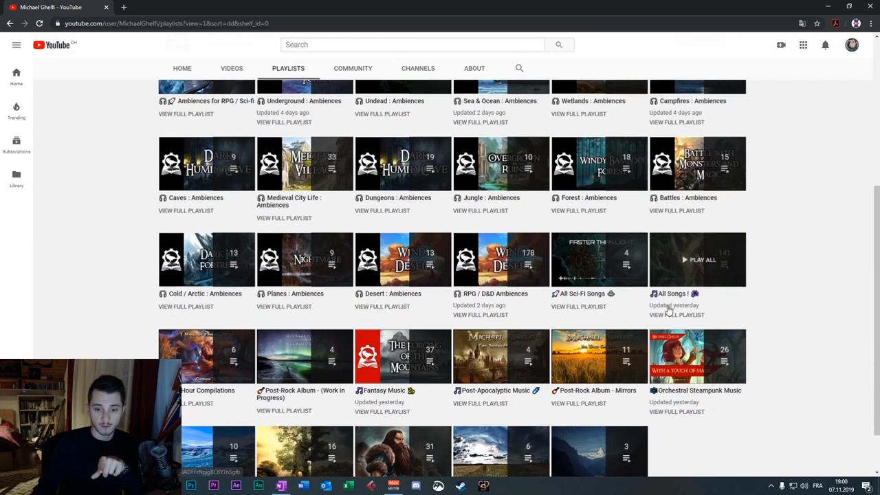
pyautogui.click(501, 259)
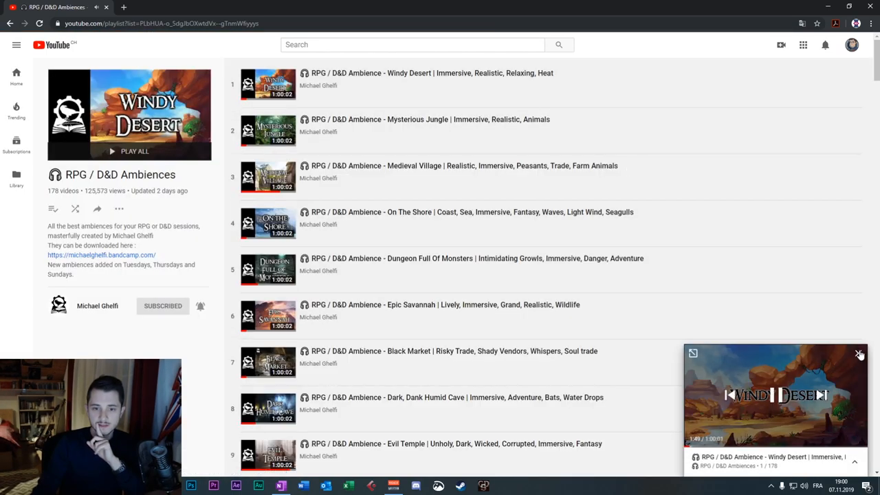
# Scroll to the end of the 178-video playlist and toggle the guide menu open and closed
pyautogui.scroll(-3)
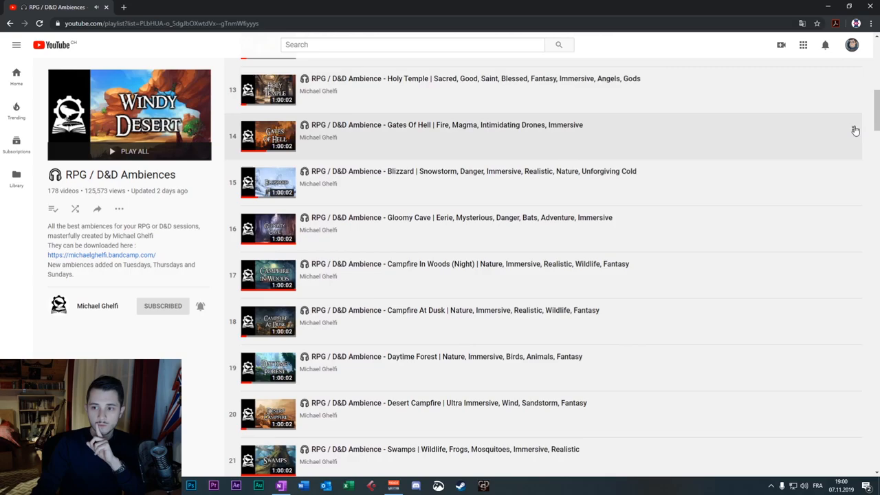
pyautogui.scroll(-3)
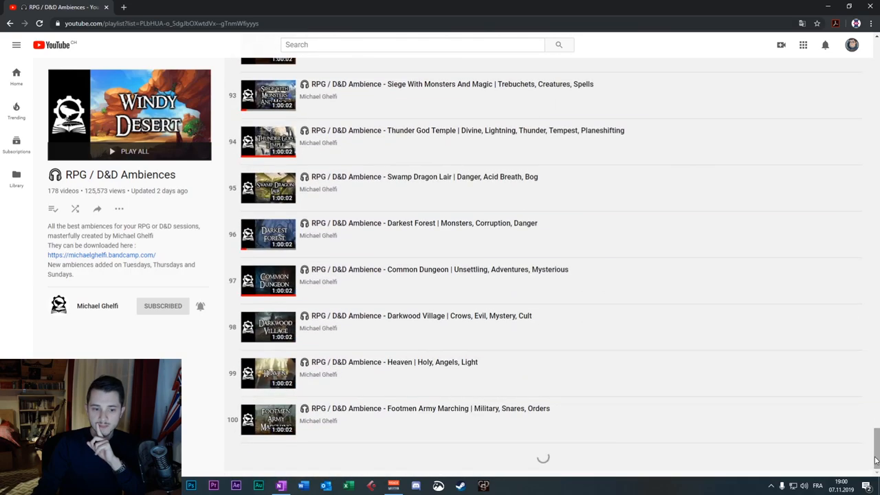
pyautogui.scroll(-3)
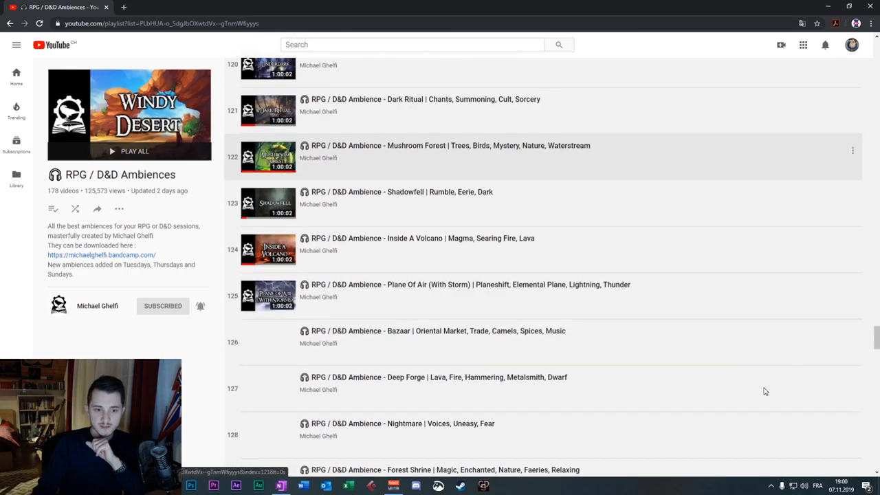
pyautogui.scroll(-3)
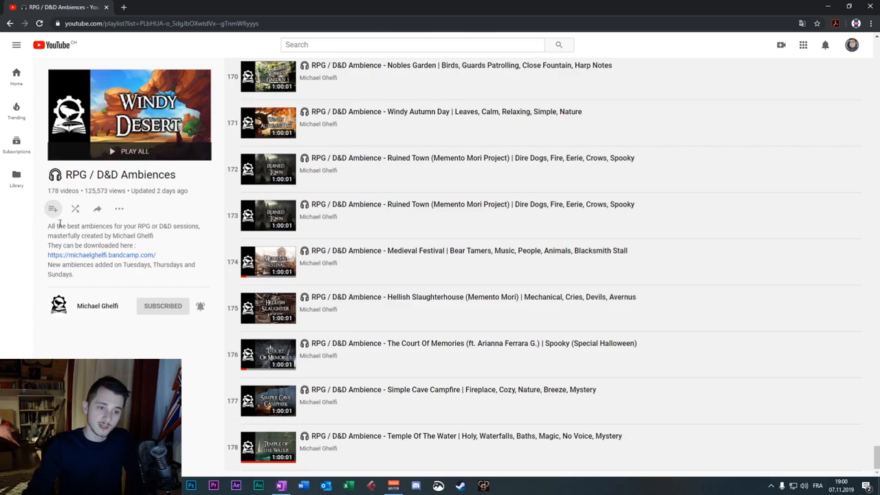
pyautogui.moveTo(32, 136)
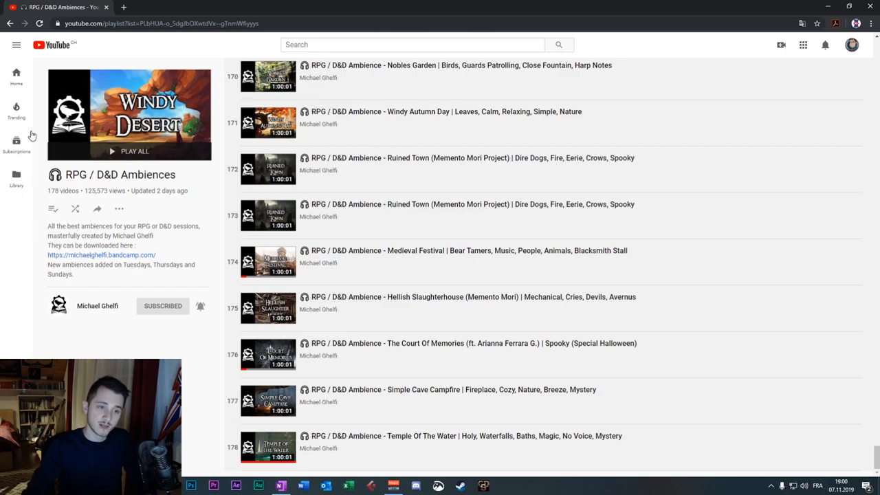
pyautogui.click(15, 44)
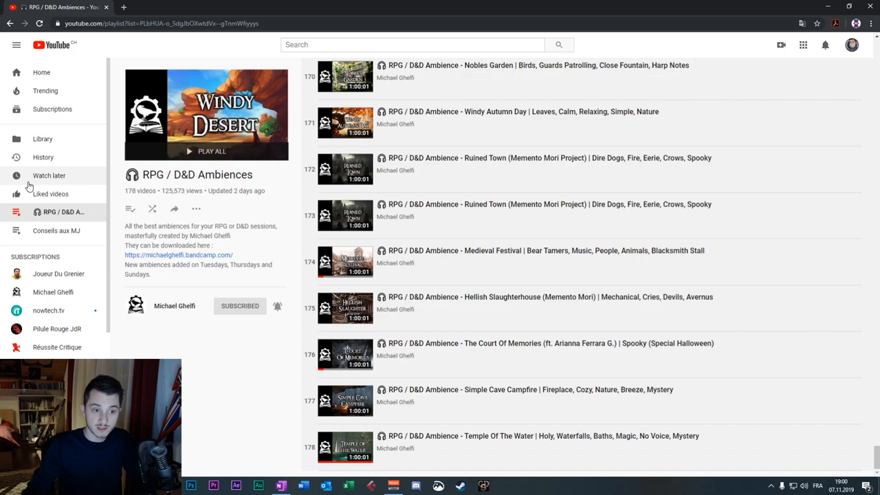
pyautogui.moveTo(61, 246)
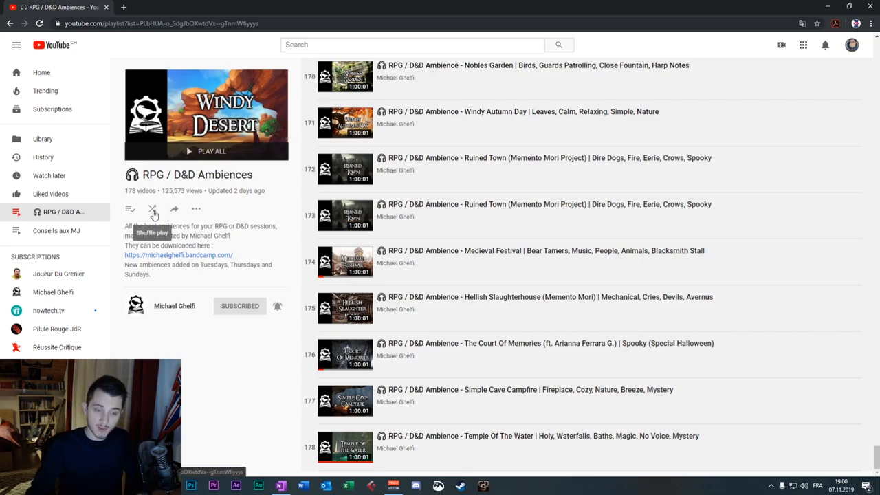
pyautogui.moveTo(127, 74)
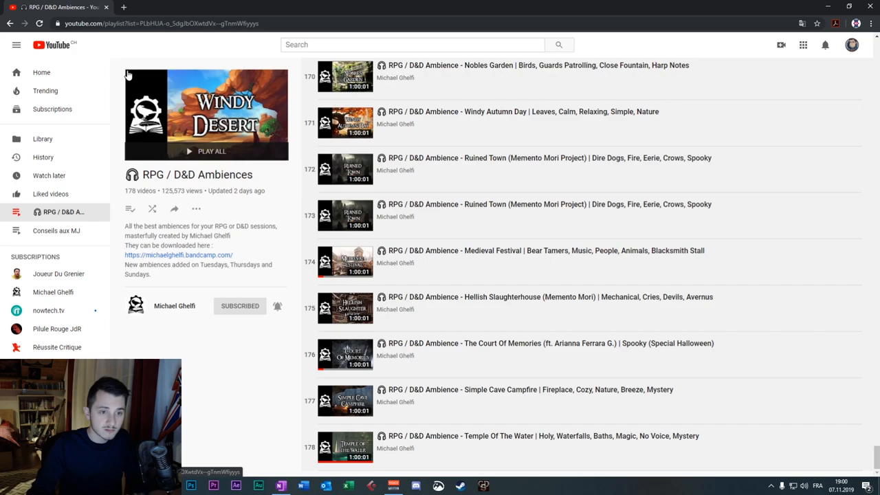
pyautogui.click(15, 44)
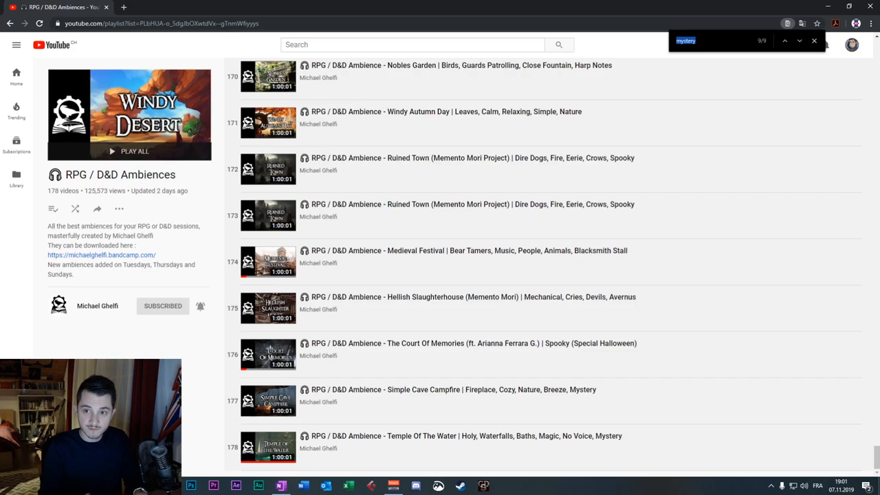
# Search the page for 'bird' and step through its matches
pyautogui.click(722, 40)
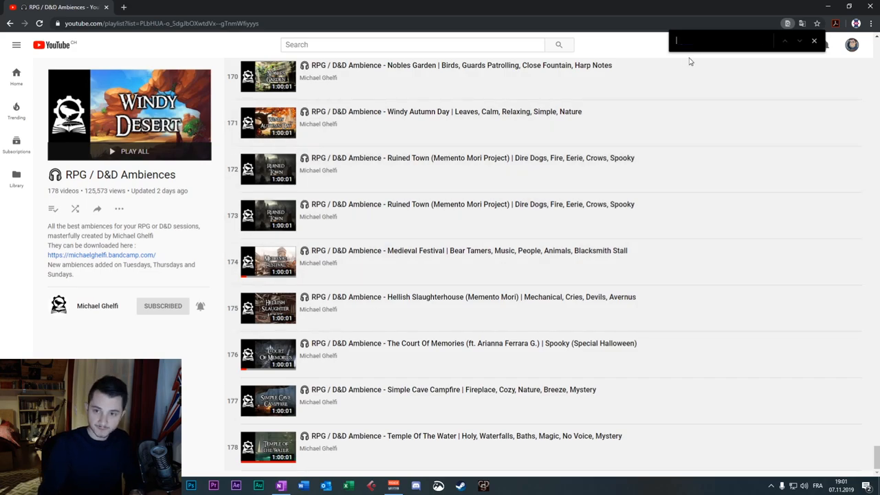
pyautogui.write('bi')
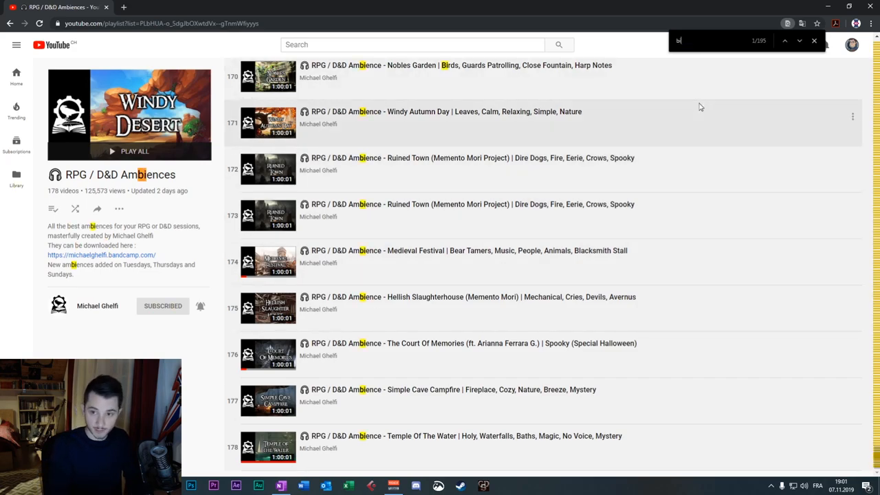
pyautogui.click(784, 40)
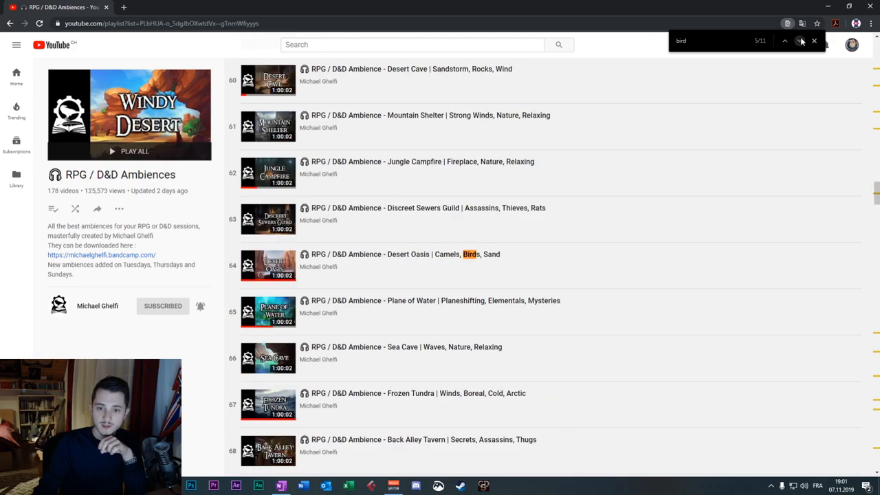
pyautogui.click(799, 40)
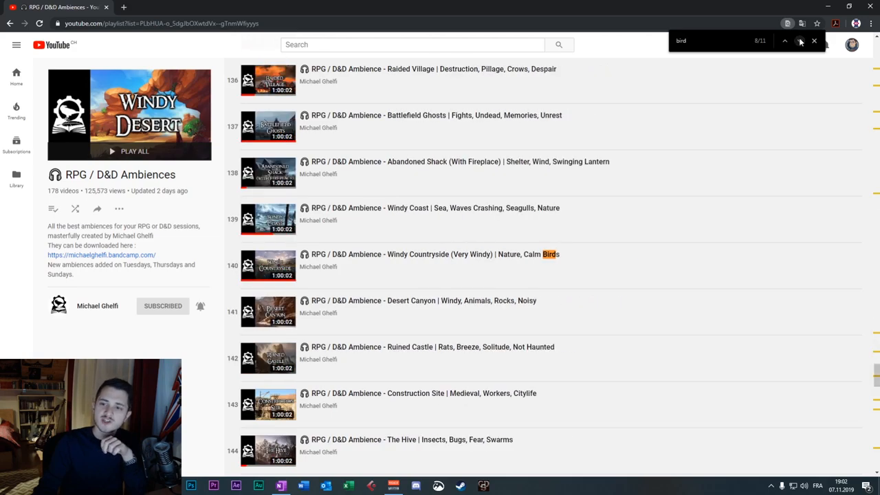
pyautogui.click(799, 40)
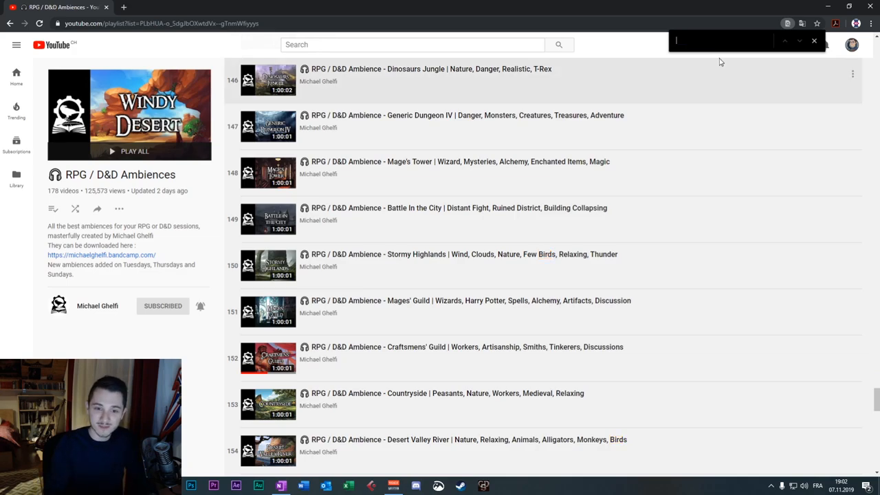
# Search the page for 'mystery' and step through the matching titles
pyautogui.write('my')
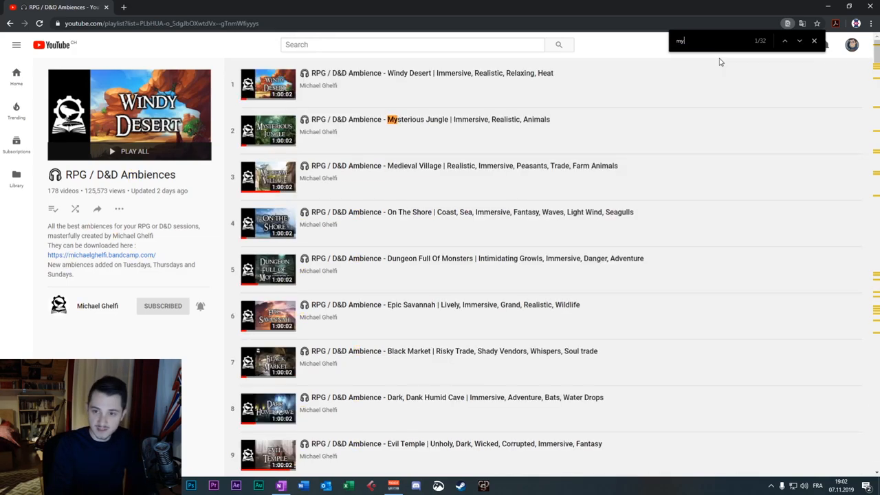
pyautogui.write('stery')
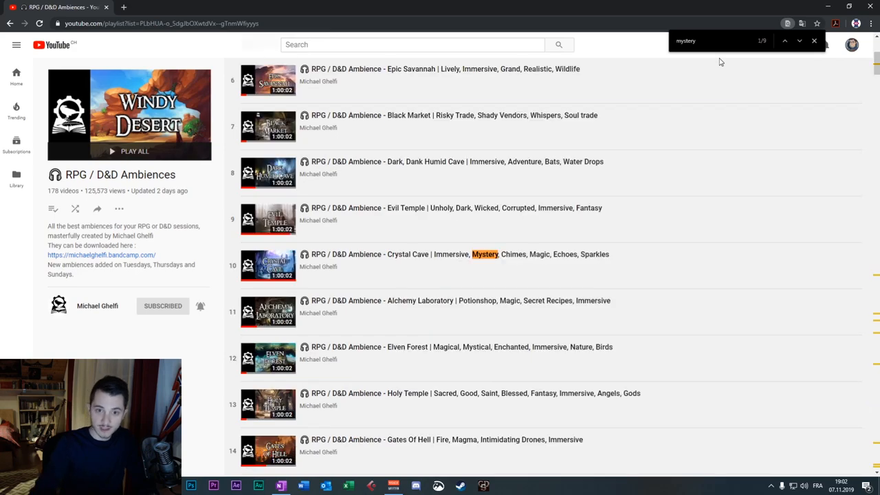
pyautogui.click(784, 41)
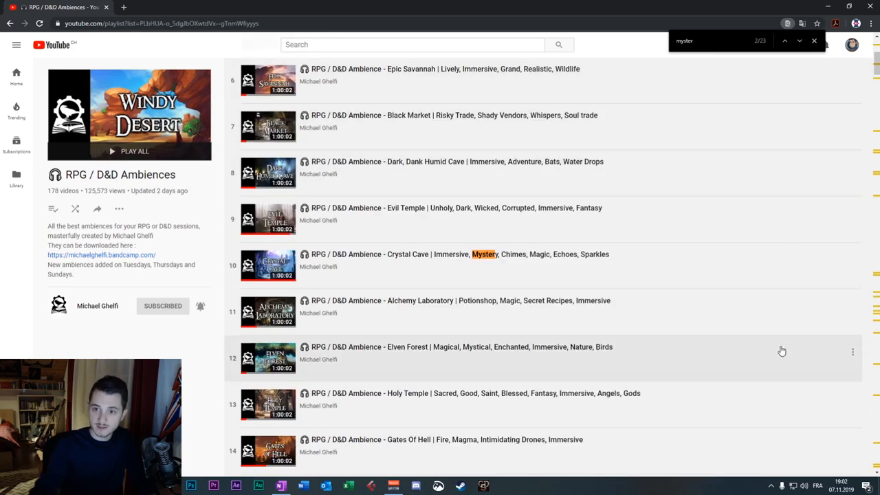
pyautogui.click(800, 41)
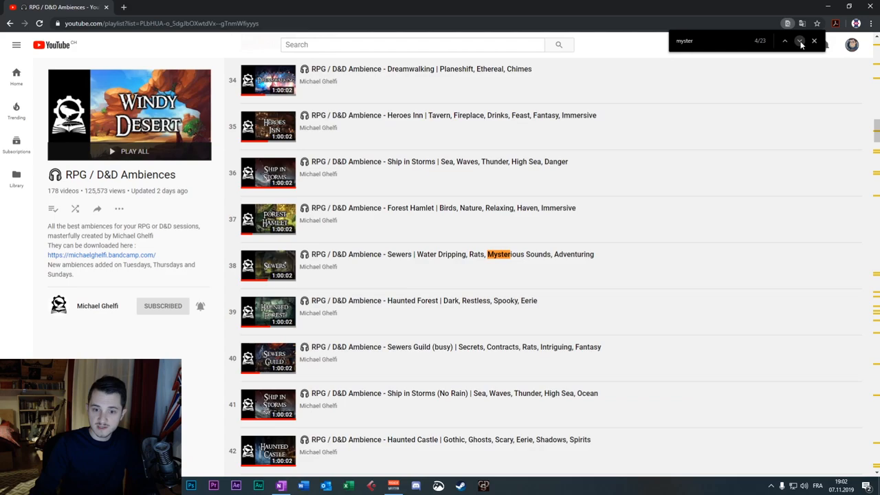
pyautogui.click(800, 41)
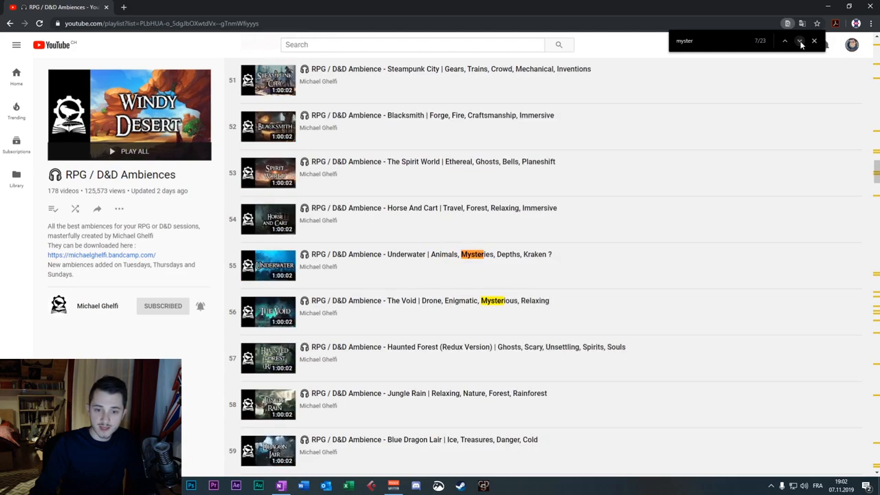
# Change the search to 'water' and step through matches to Temple Of The Water (178)
pyautogui.click(784, 41)
pyautogui.write('wat')
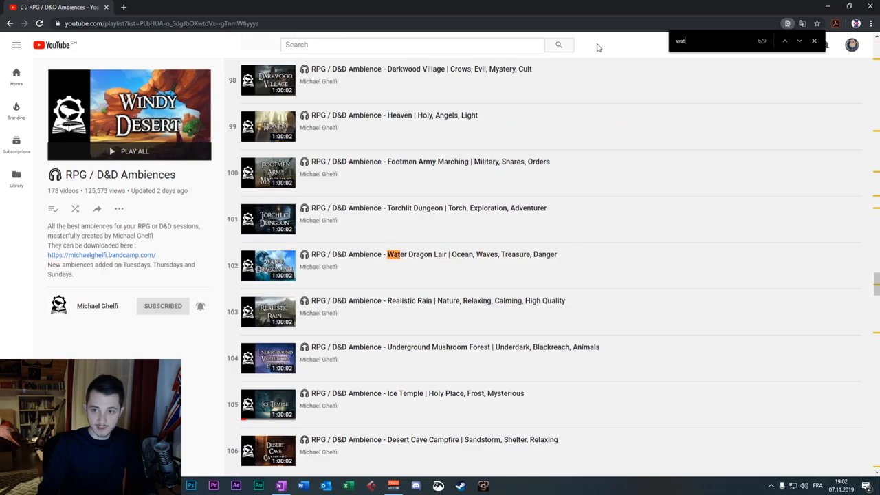
pyautogui.write('er')
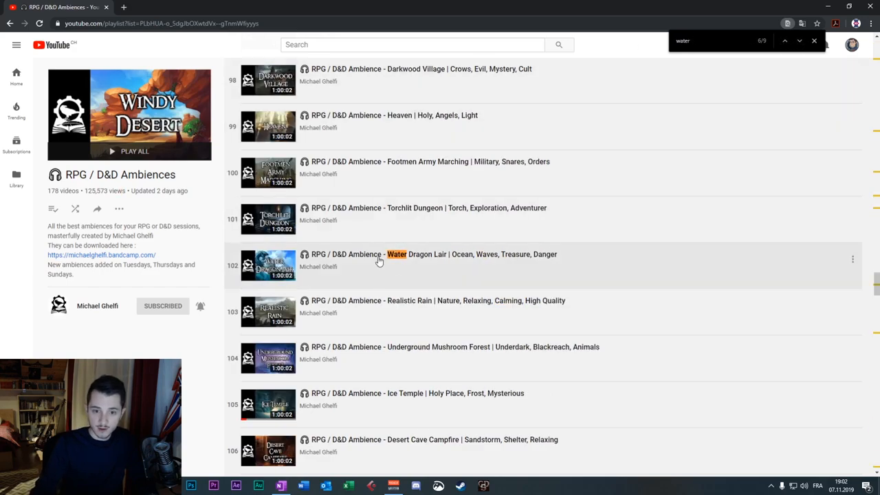
pyautogui.click(799, 41)
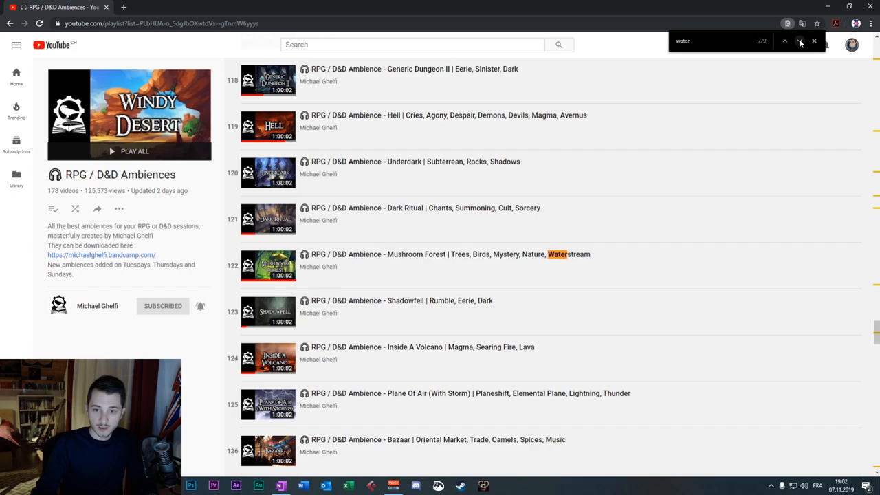
pyautogui.click(799, 40)
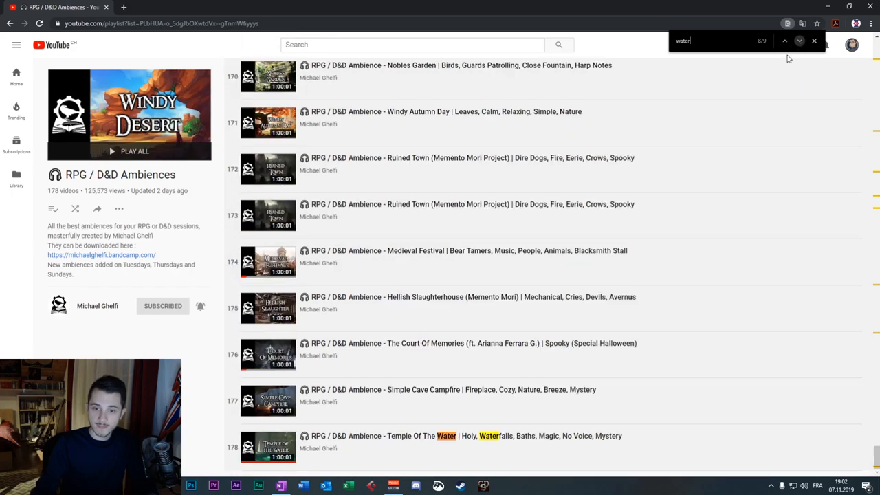
pyautogui.moveTo(489, 262)
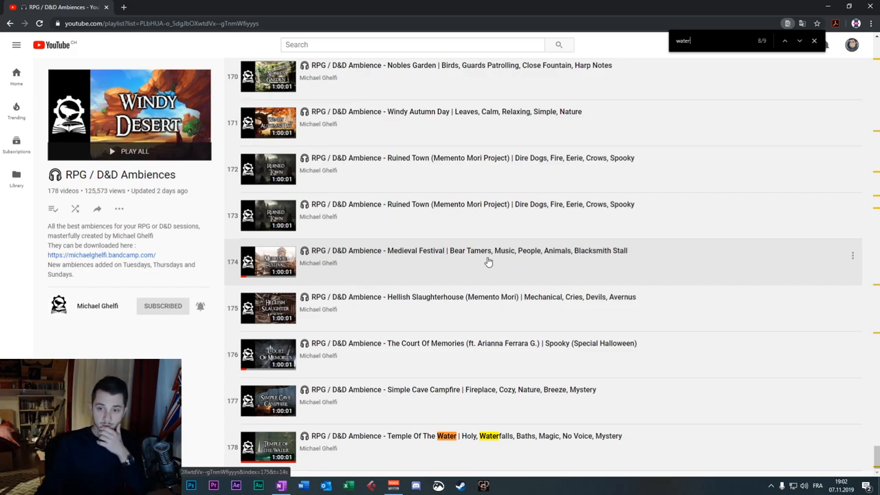
pyautogui.moveTo(232, 332)
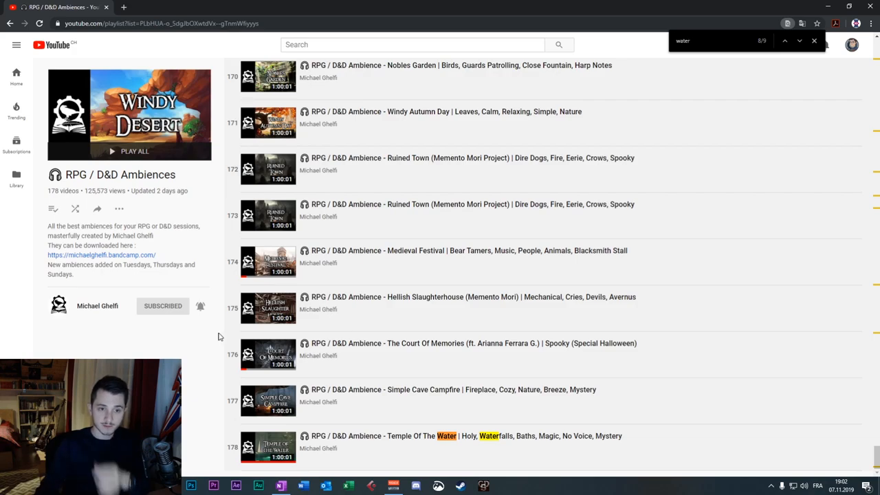
pyautogui.moveTo(170, 256)
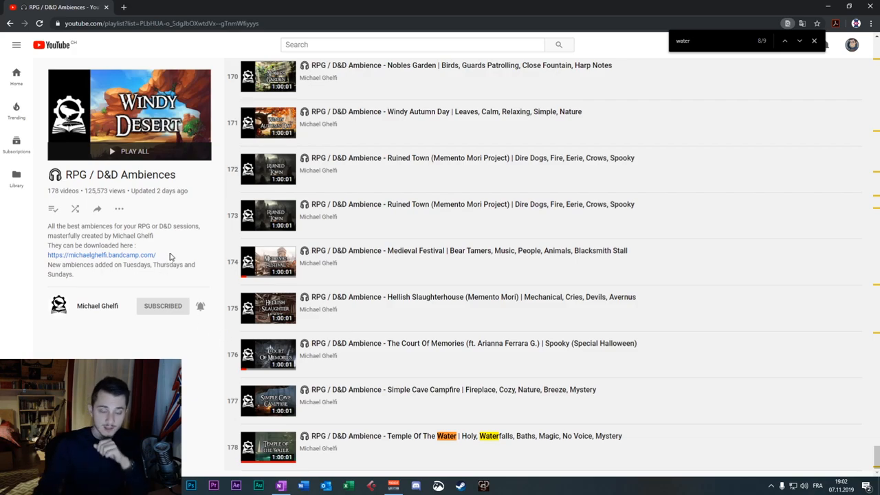
# Open the Bandcamp store, browse the Vol. 1 album's tracks, and return to YouTube
pyautogui.click(101, 254)
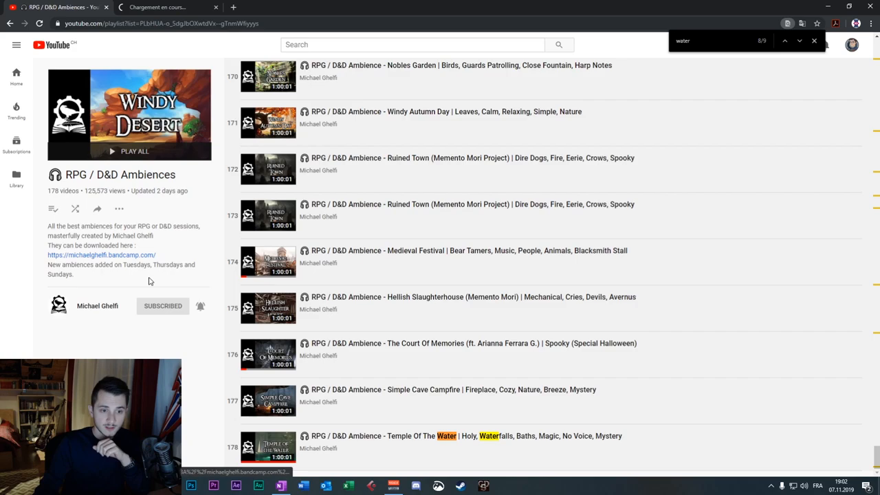
pyautogui.click(101, 255)
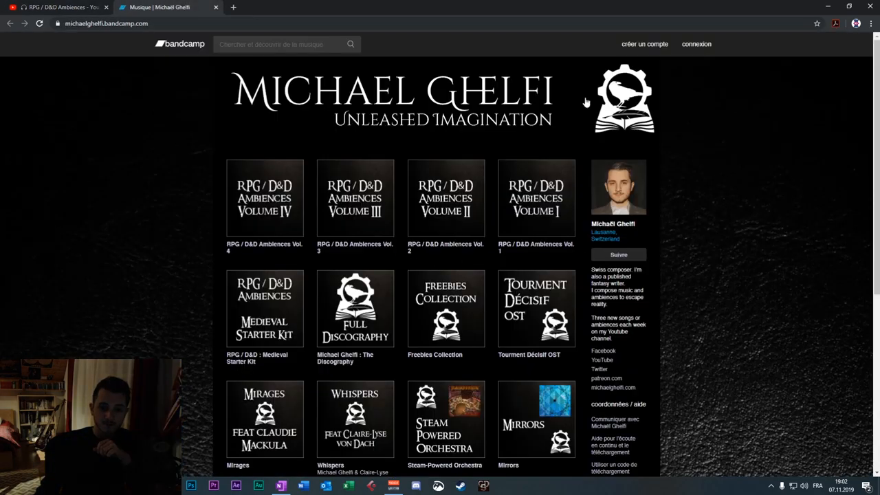
pyautogui.moveTo(546, 253)
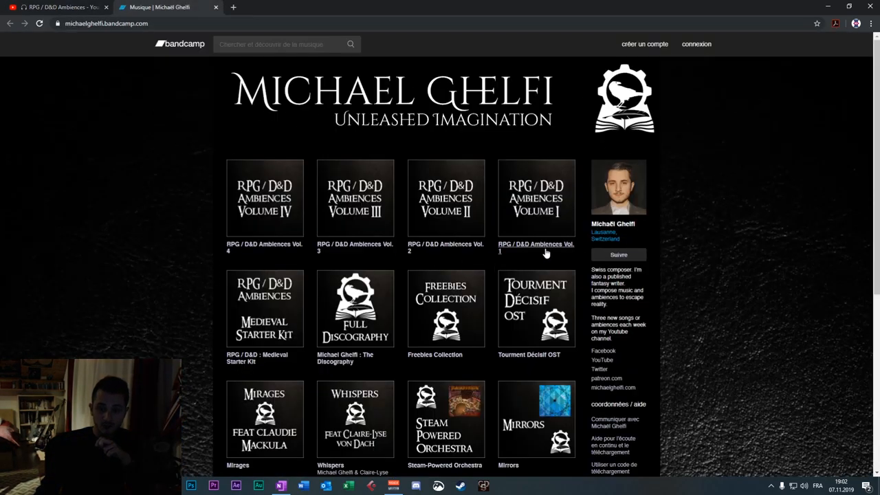
pyautogui.moveTo(205, 180)
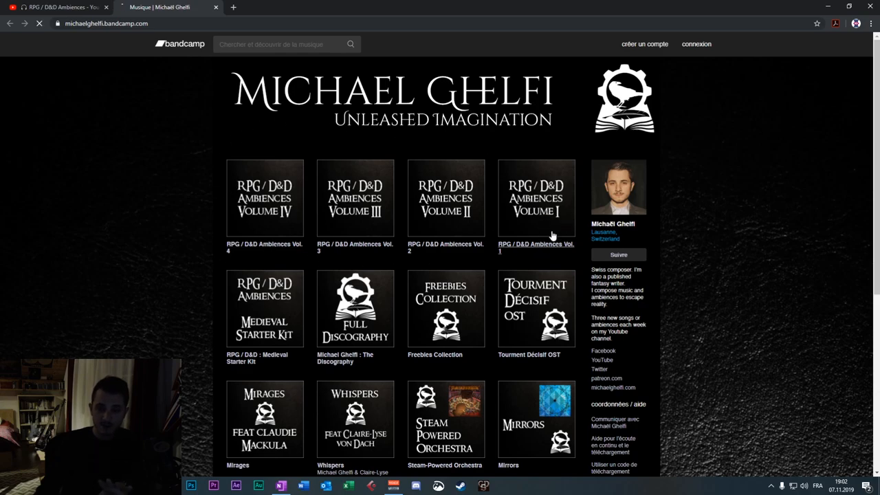
pyautogui.click(536, 198)
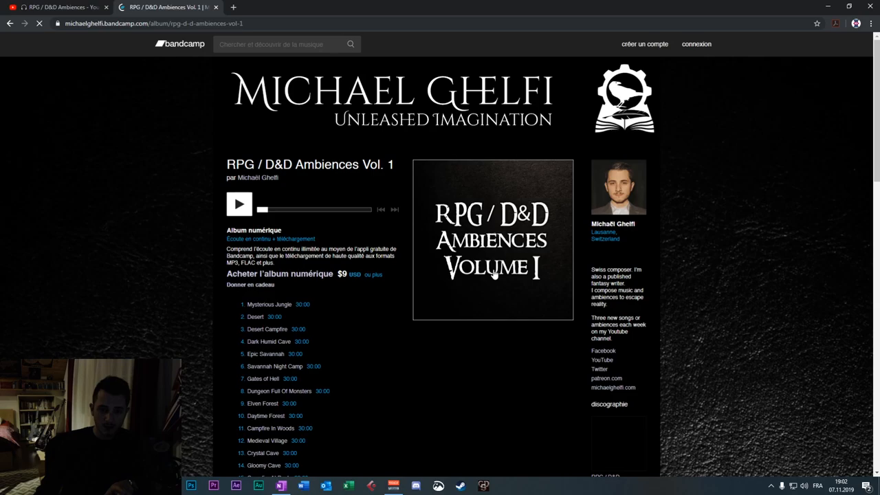
pyautogui.scroll(-3)
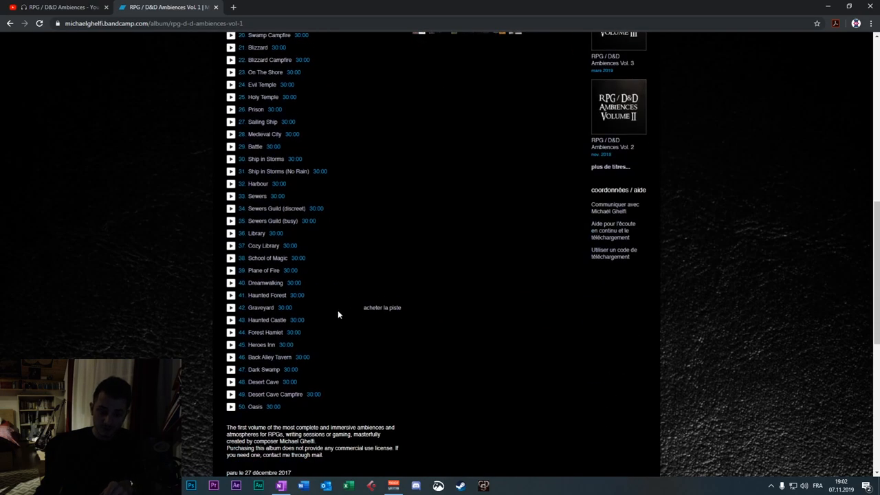
pyautogui.scroll(3)
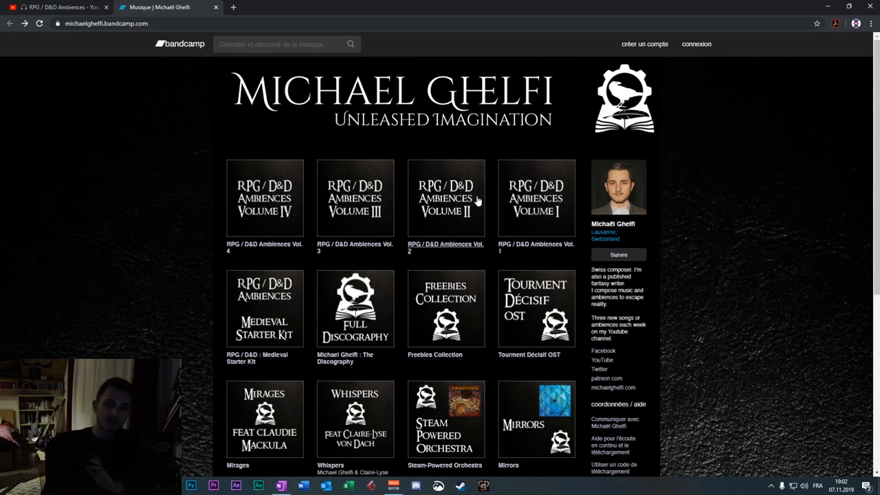
pyautogui.click(62, 7)
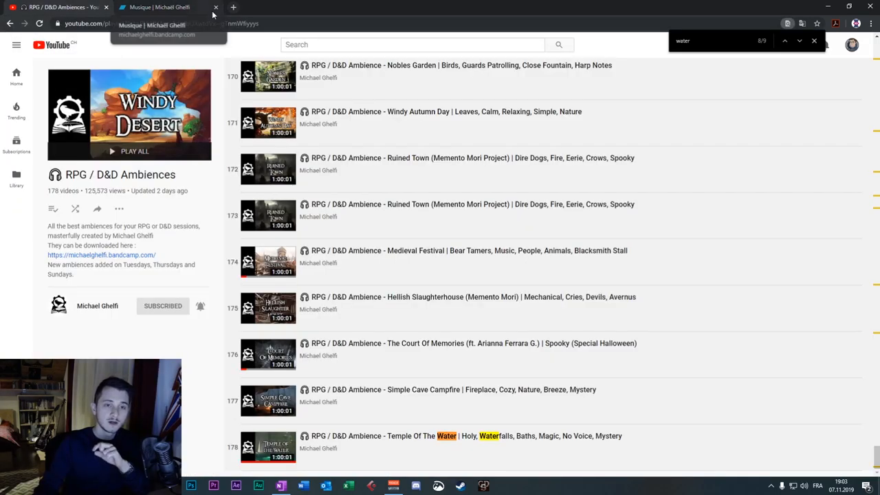
# Close the Bandcamp tab and scroll back up the channel's created playlists
pyautogui.click(216, 7)
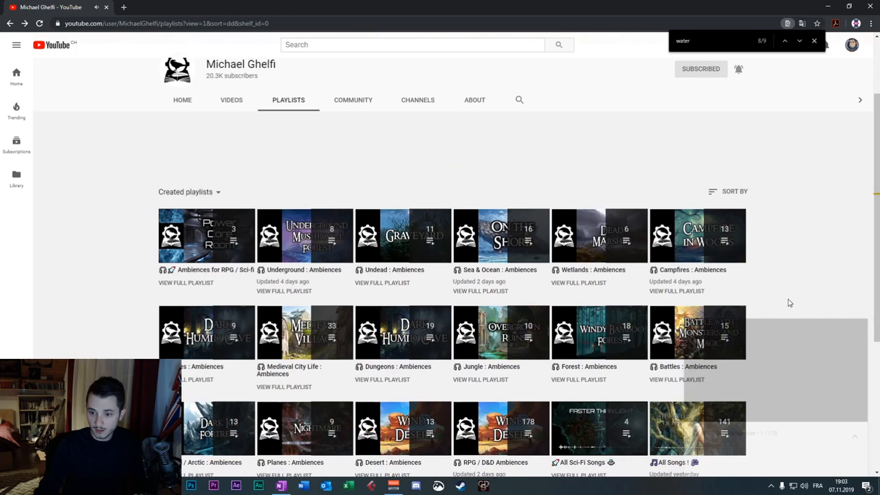
pyautogui.scroll(3)
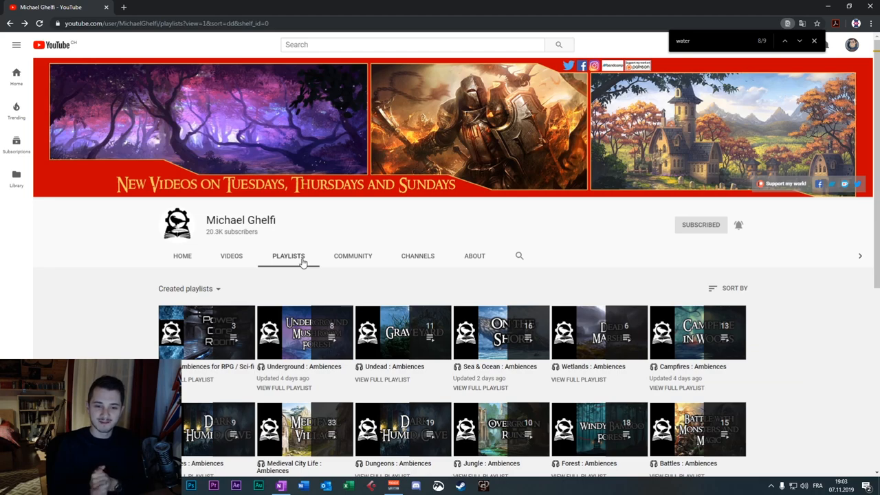
# Open the Community tab and scroll to the 'Vote for today's ambience' poll
pyautogui.click(352, 256)
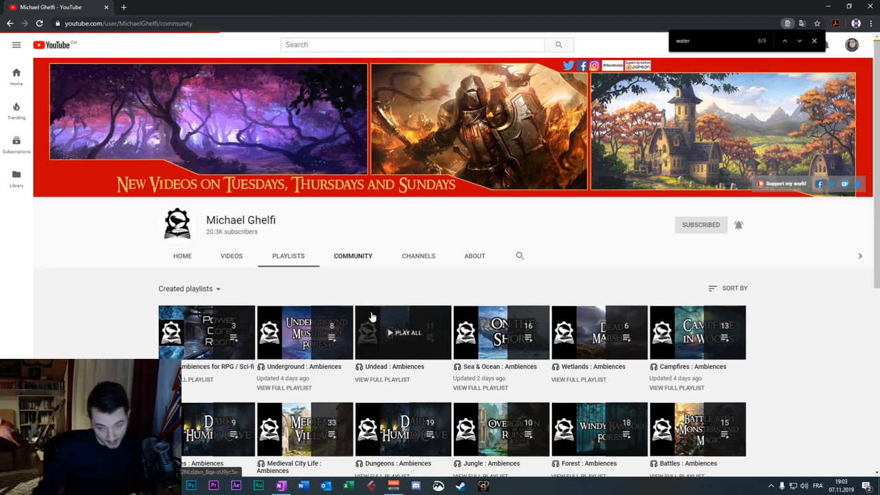
pyautogui.click(352, 256)
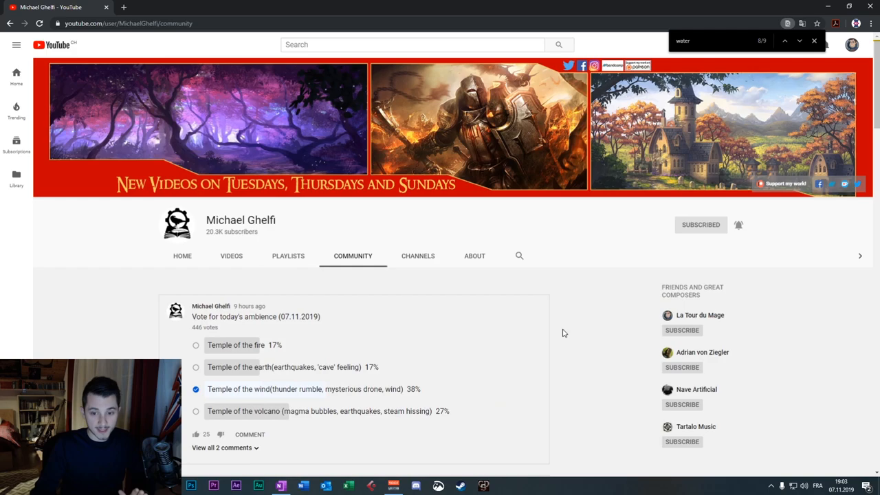
pyautogui.scroll(-3)
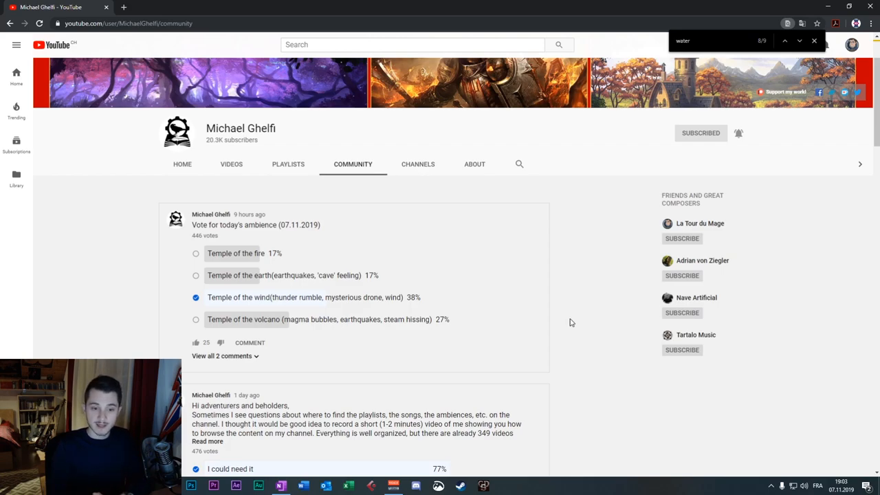
pyautogui.moveTo(563, 349)
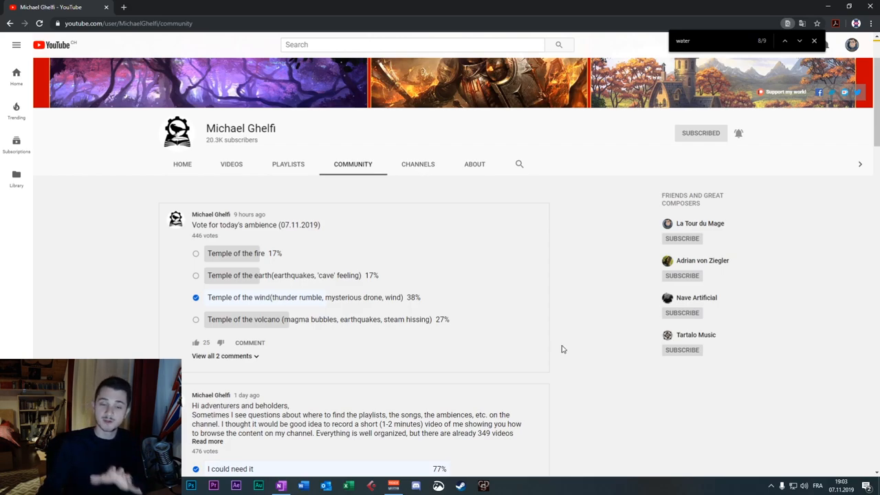
pyautogui.moveTo(584, 317)
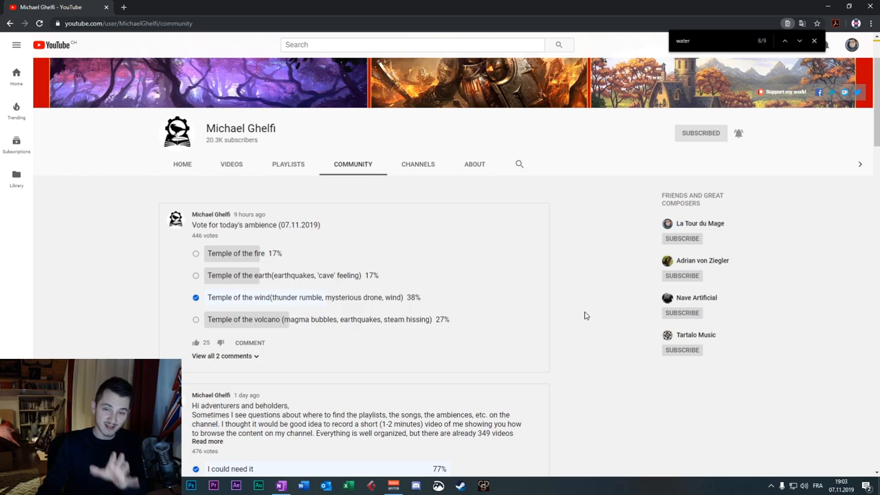
pyautogui.moveTo(584, 310)
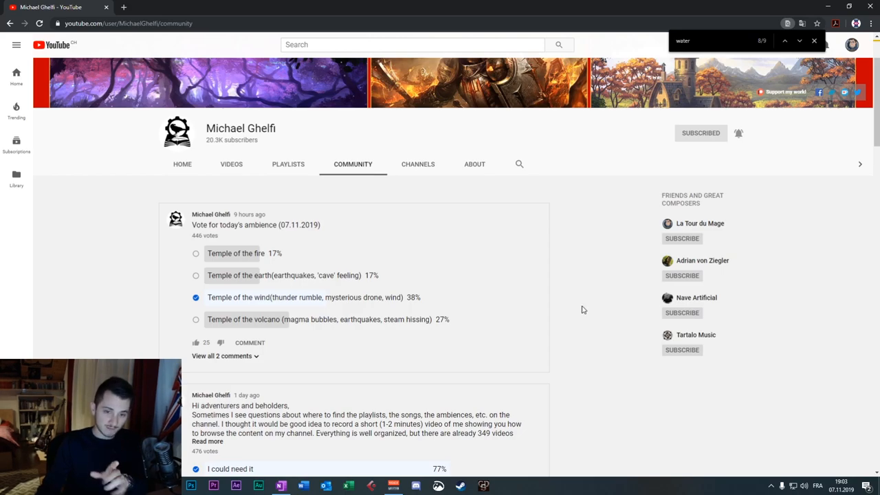
pyautogui.moveTo(563, 265)
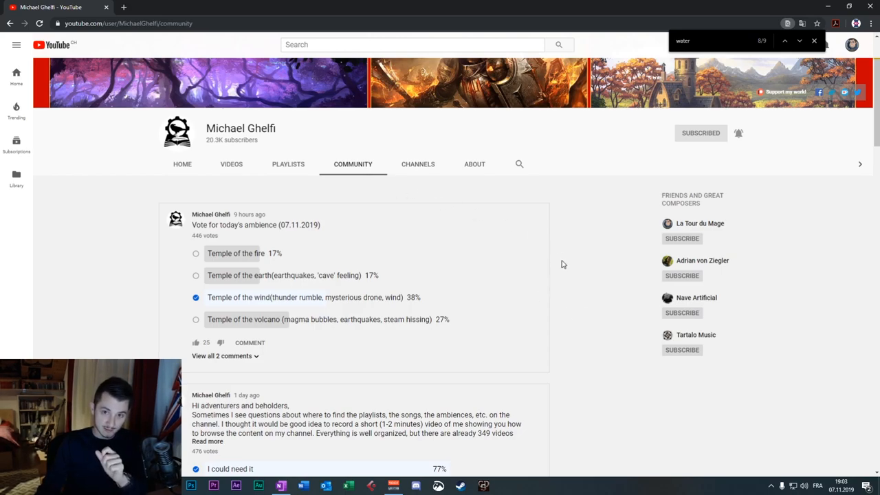
pyautogui.moveTo(567, 254)
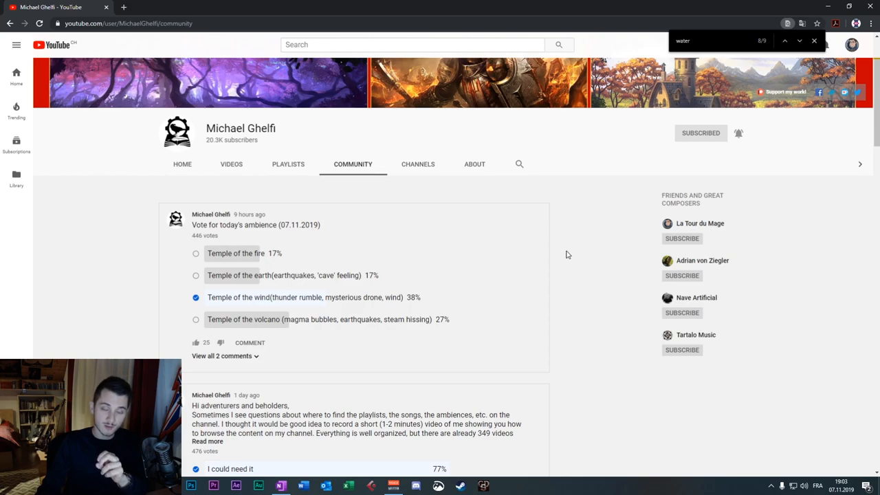
pyautogui.moveTo(564, 296)
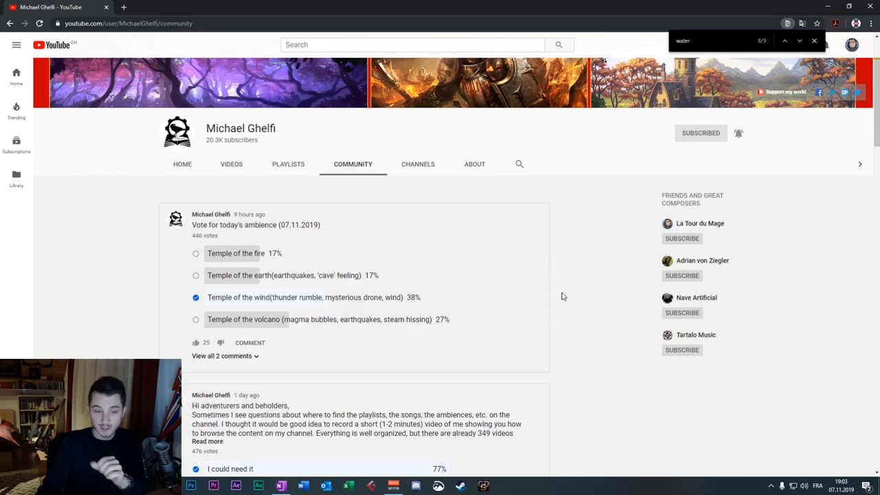
pyautogui.moveTo(554, 320)
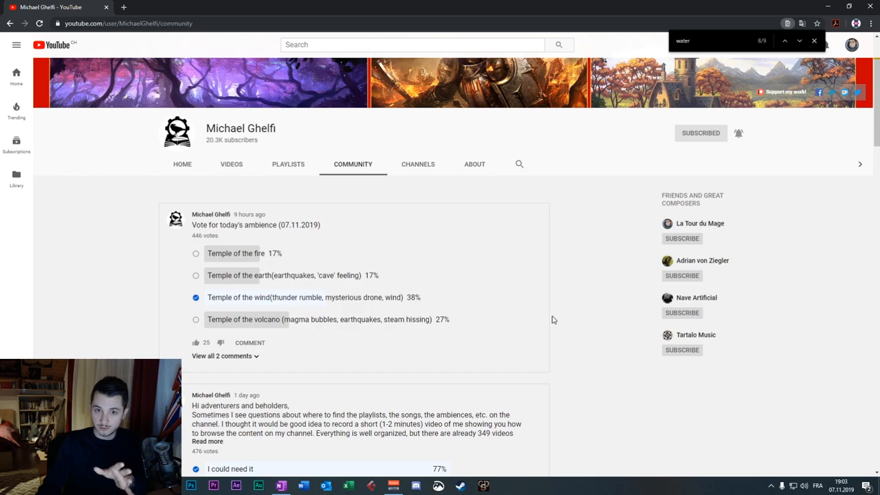
pyautogui.moveTo(554, 319)
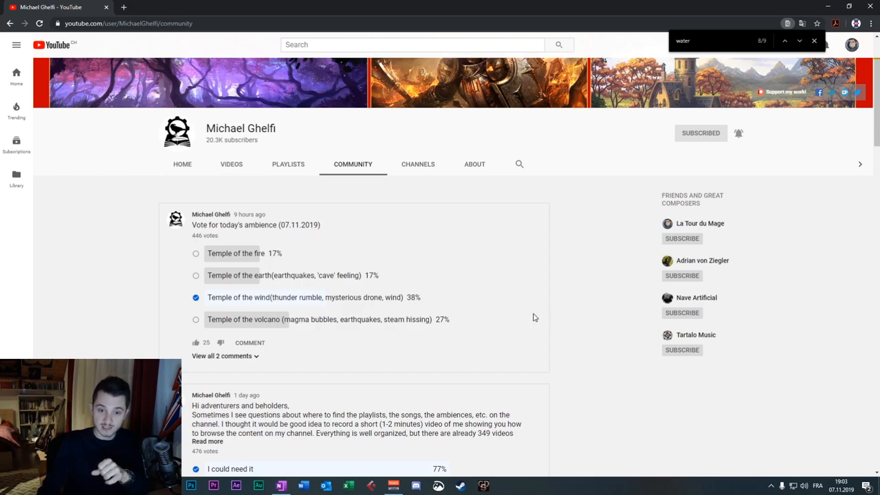
pyautogui.moveTo(466, 324)
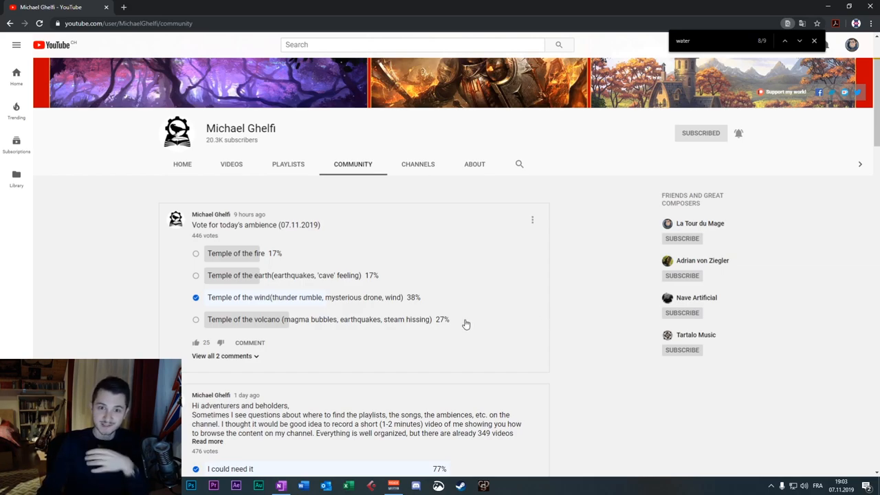
pyautogui.moveTo(459, 327)
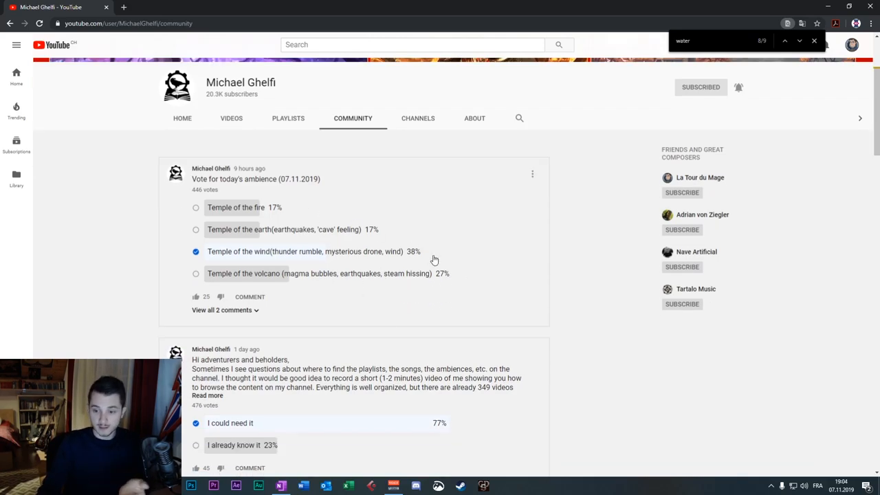
pyautogui.moveTo(327, 261)
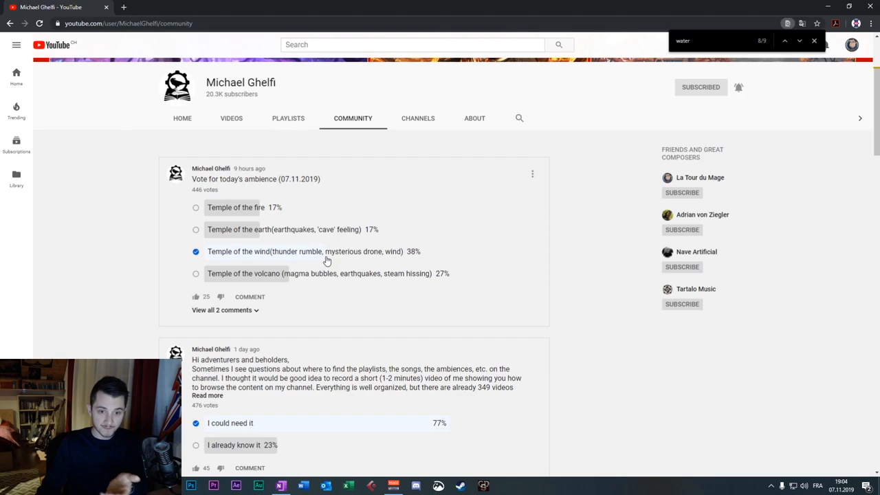
pyautogui.moveTo(245, 300)
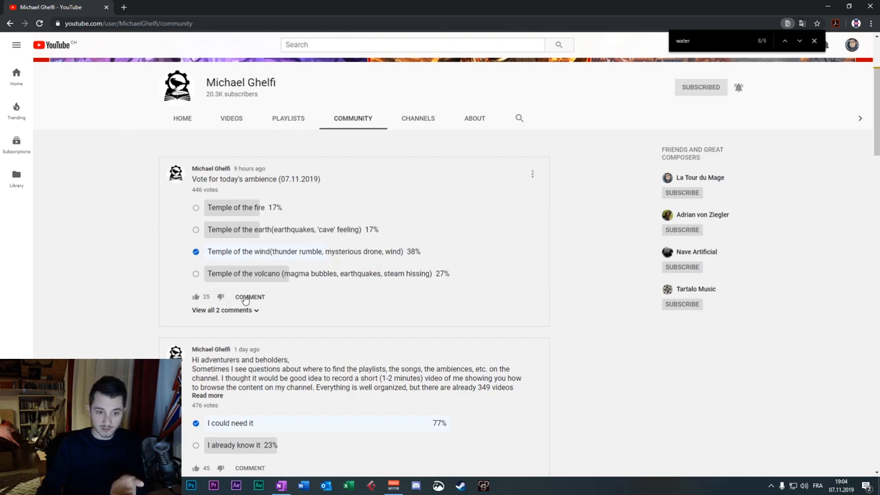
pyautogui.moveTo(313, 267)
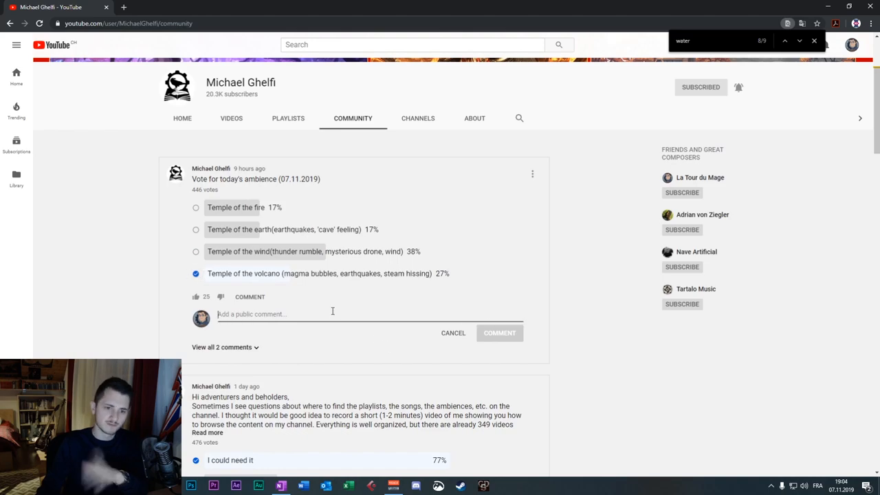
# Scroll around the ambience poll, switching the vote to Temple of the volcano
pyautogui.scroll(-3)
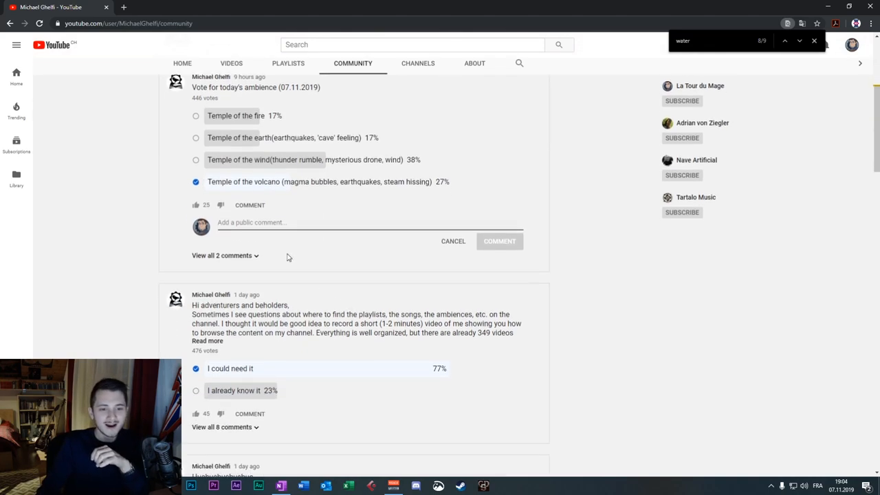
pyautogui.scroll(3)
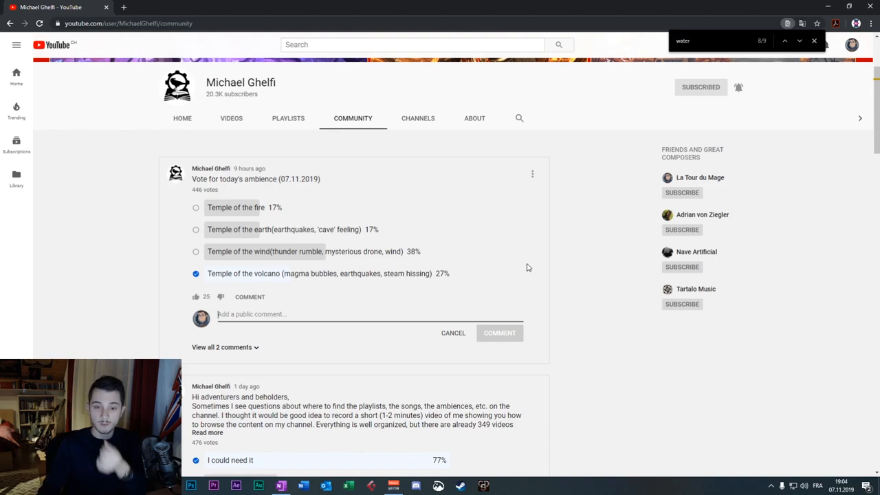
pyautogui.scroll(-3)
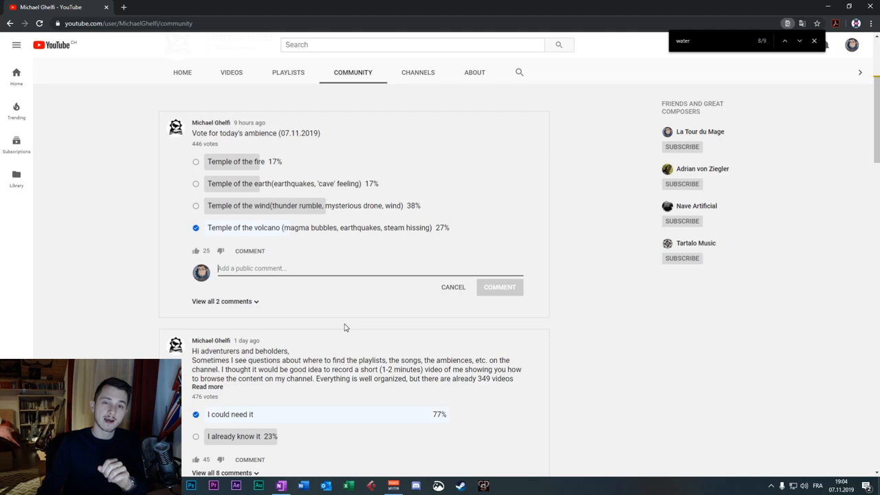
pyautogui.moveTo(397, 362)
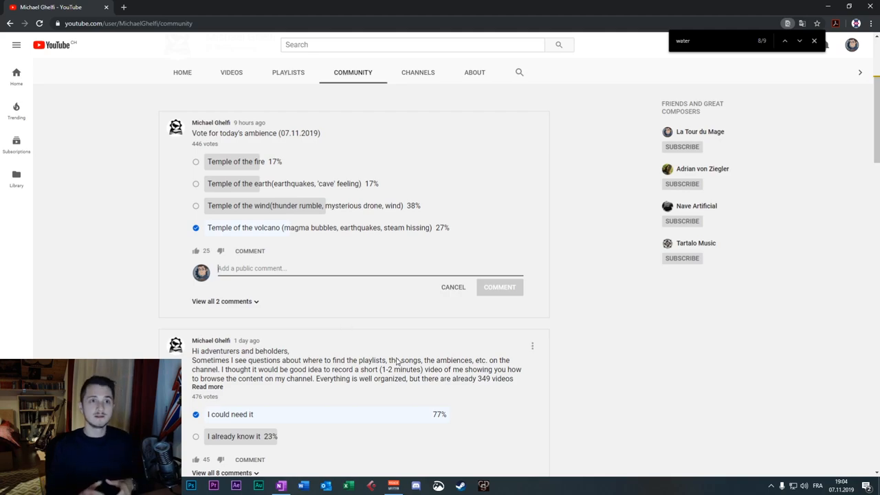
pyautogui.moveTo(304, 198)
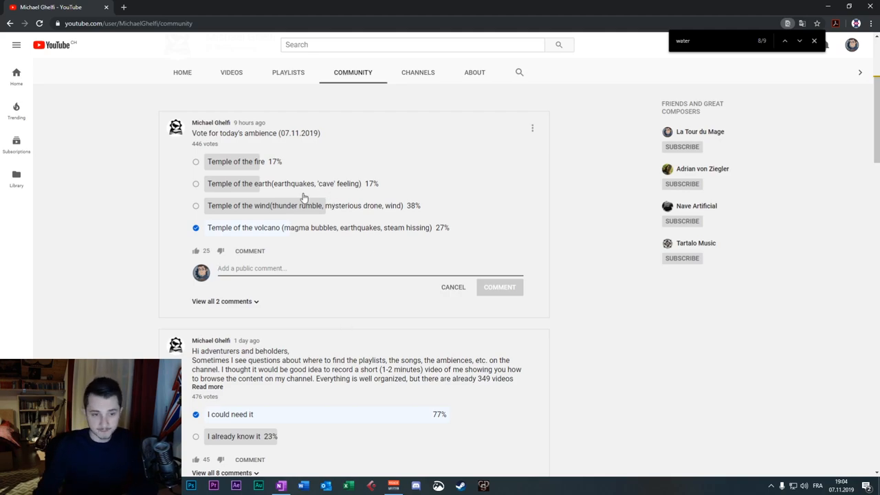
pyautogui.scroll(-3)
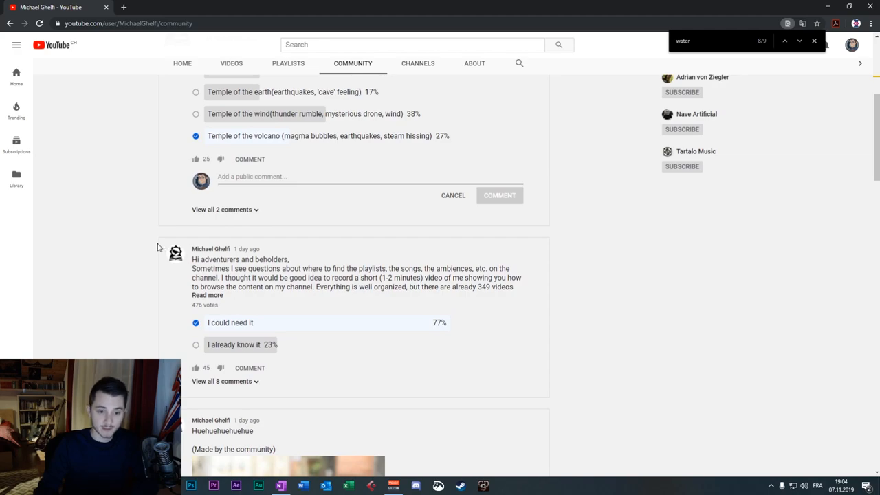
pyautogui.scroll(-3)
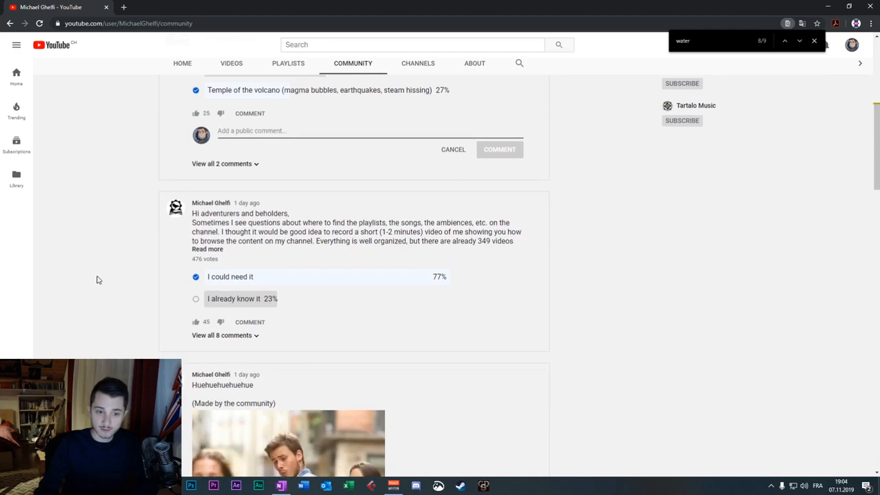
pyautogui.moveTo(413, 324)
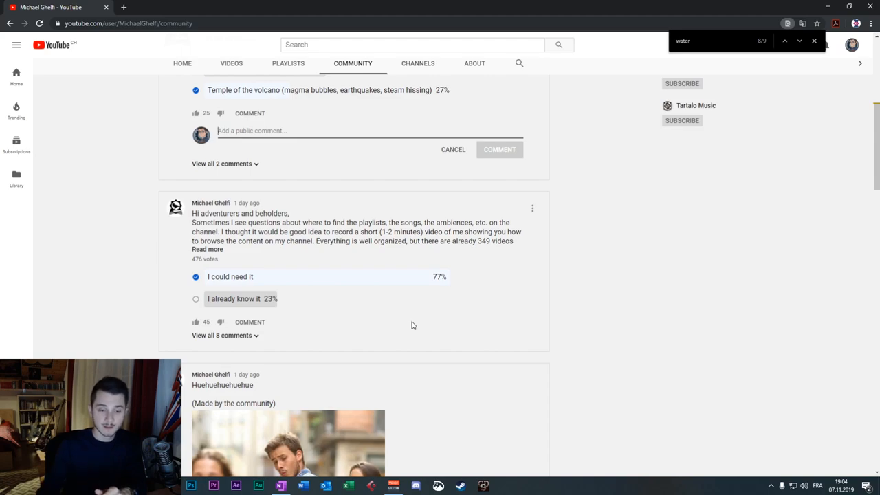
pyautogui.moveTo(351, 301)
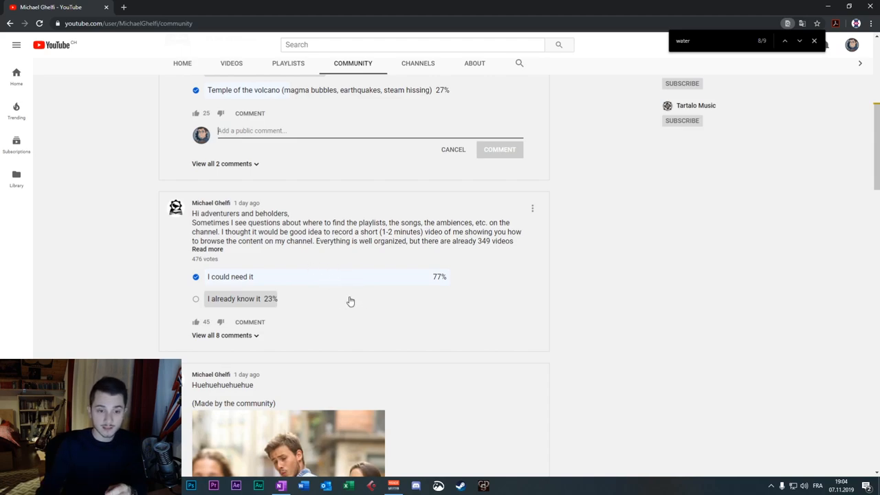
pyautogui.scroll(3)
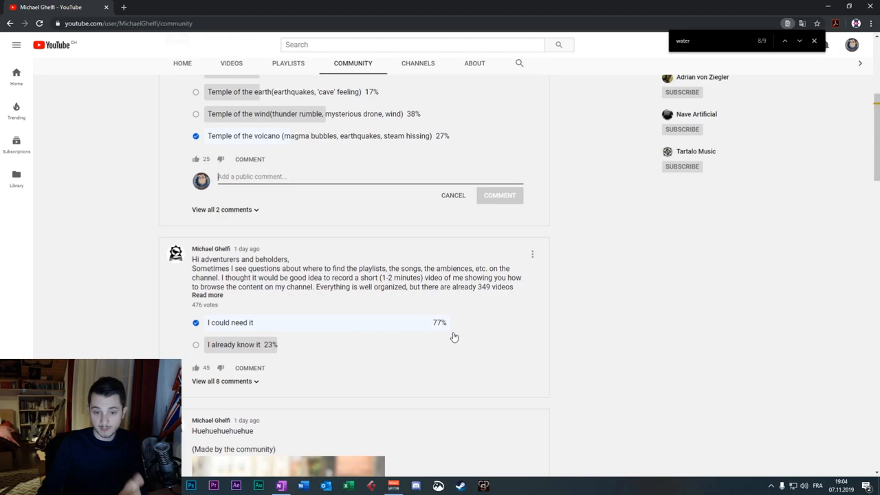
pyautogui.moveTo(440, 333)
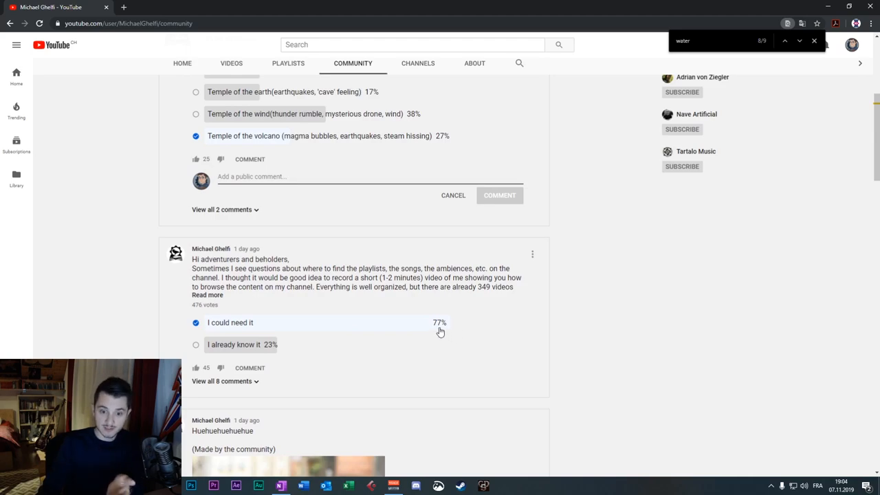
pyautogui.moveTo(360, 357)
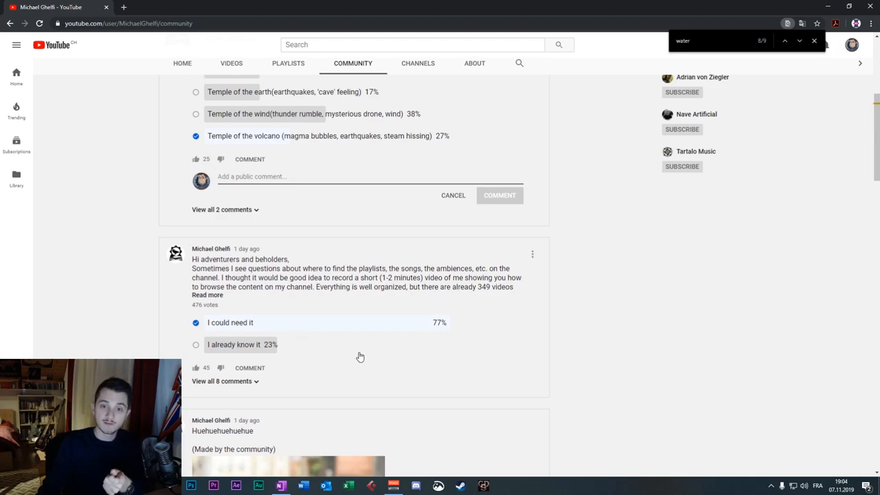
pyautogui.moveTo(603, 353)
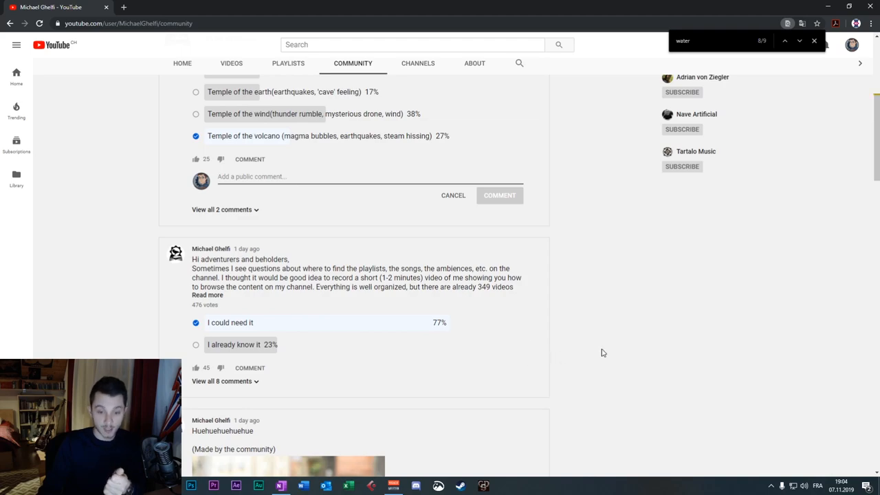
pyautogui.scroll(-3)
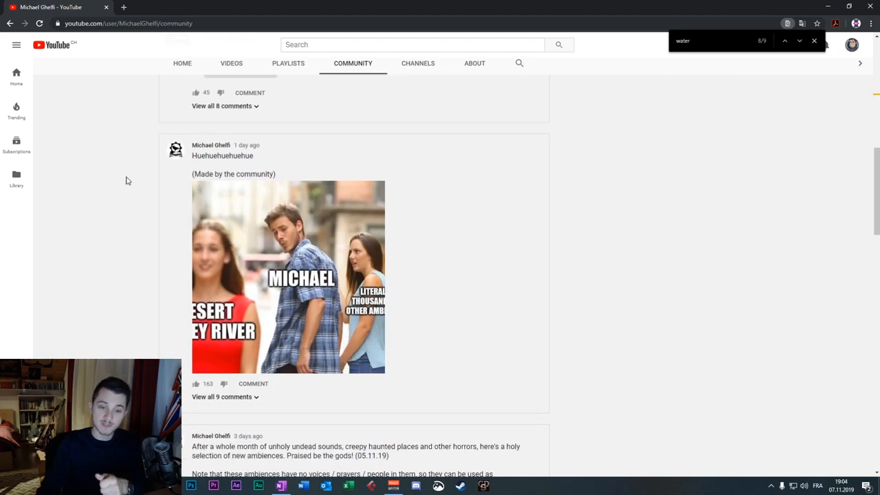
pyautogui.moveTo(670, 286)
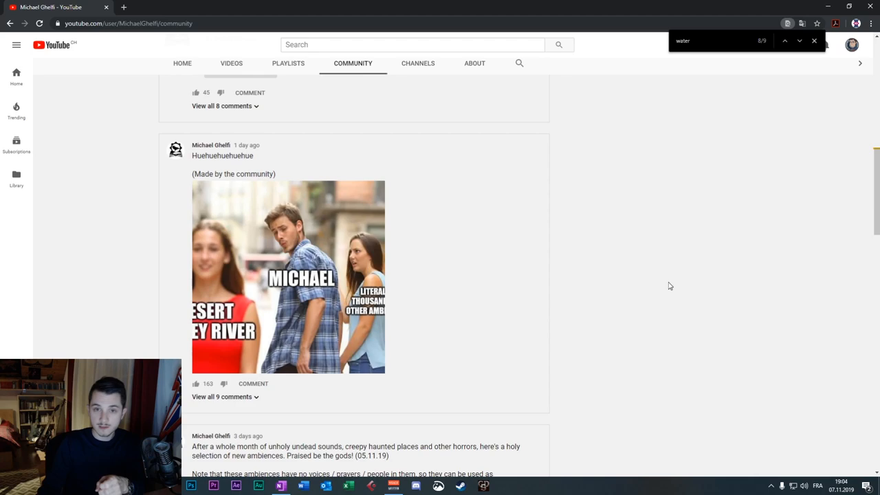
pyautogui.scroll(-3)
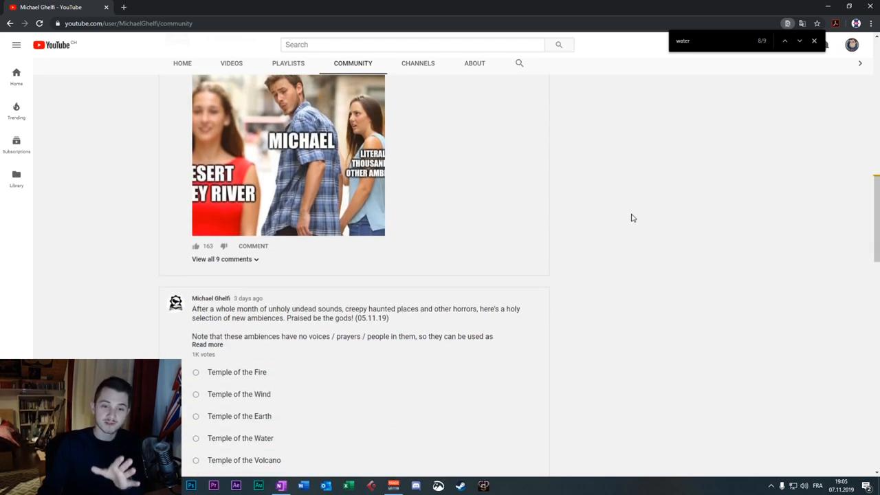
pyautogui.scroll(3)
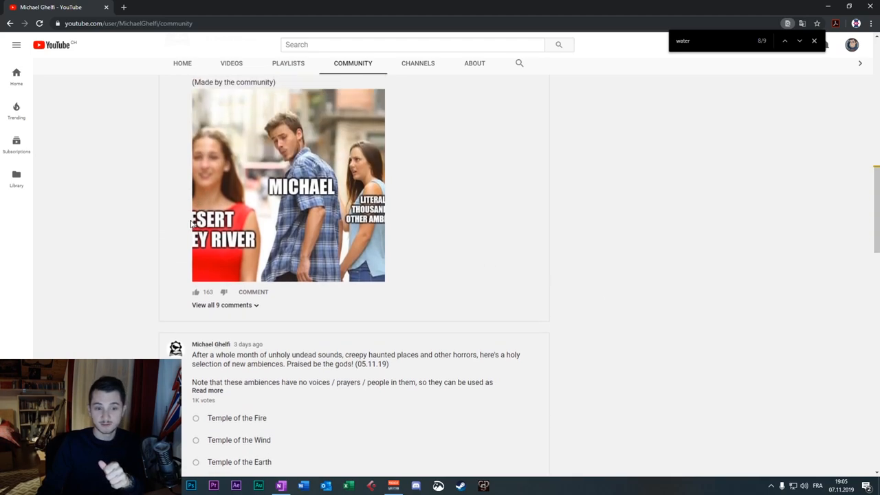
pyautogui.scroll(-3)
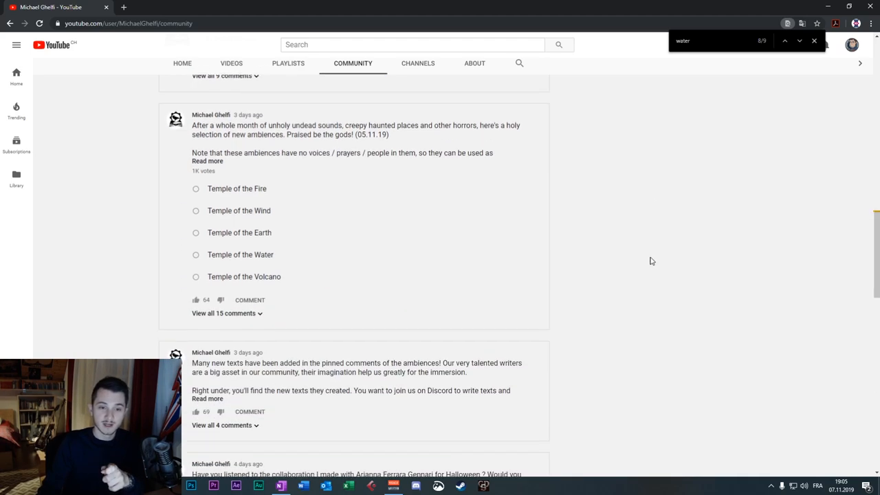
pyautogui.scroll(-3)
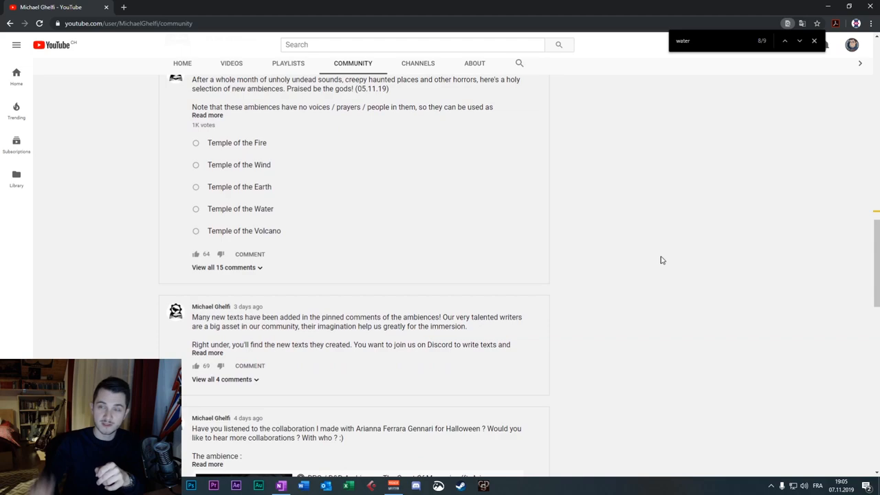
pyautogui.scroll(3)
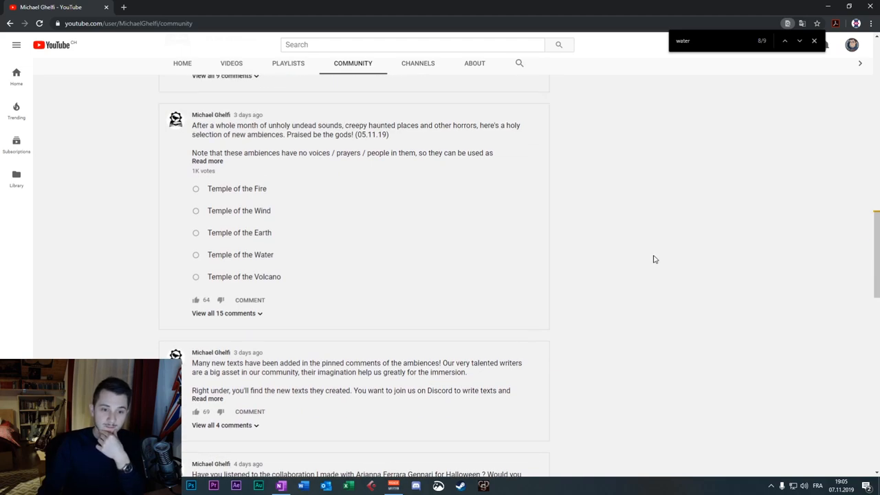
pyautogui.scroll(-3)
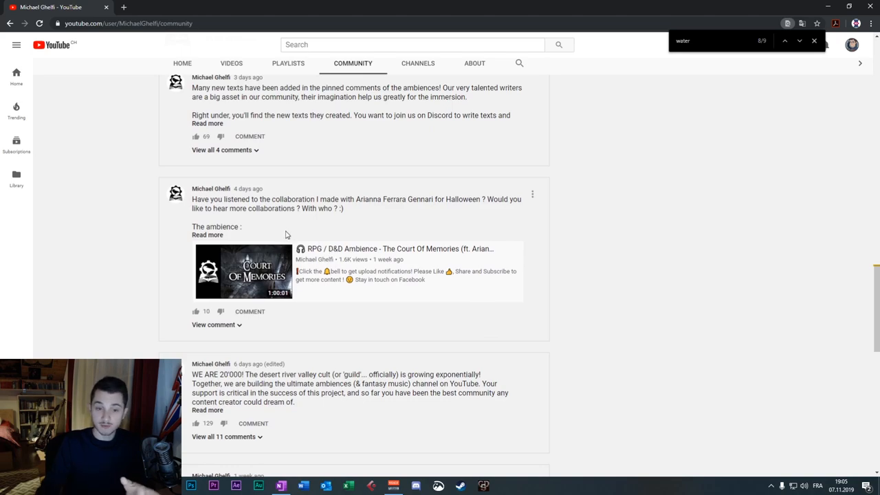
pyautogui.scroll(-3)
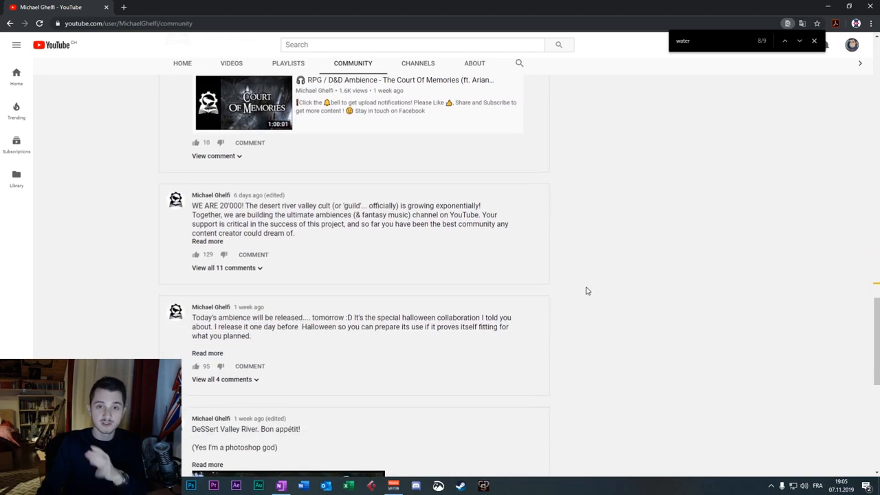
pyautogui.scroll(-3)
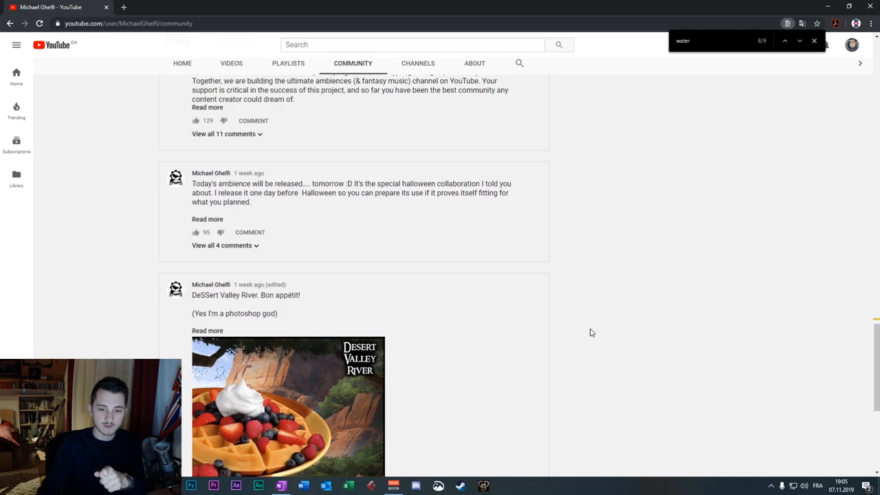
pyautogui.scroll(3)
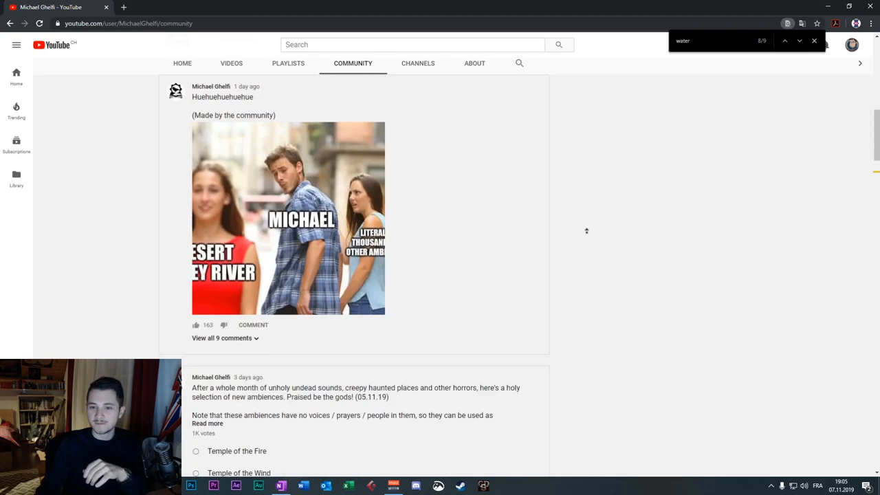
pyautogui.scroll(3)
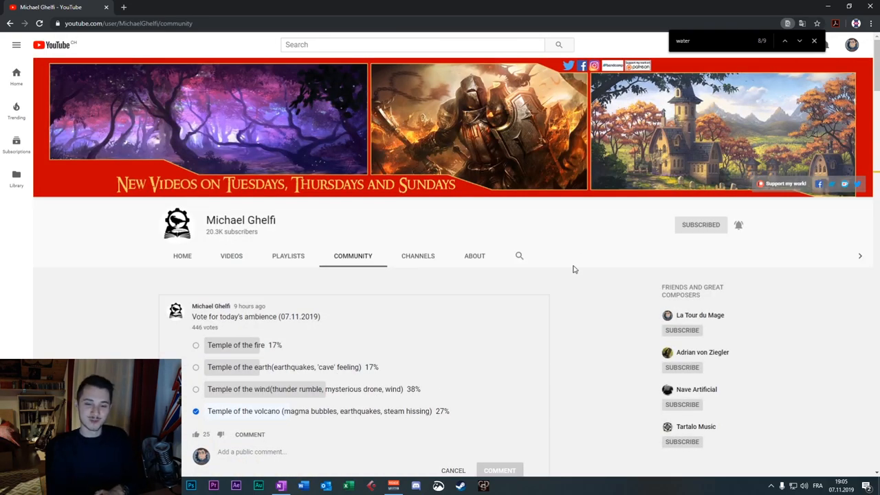